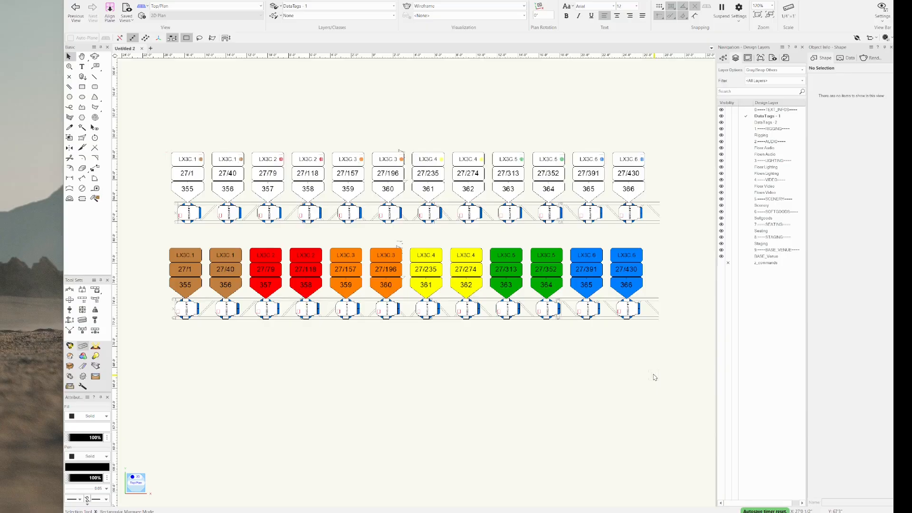
mouse_move(327, 437)
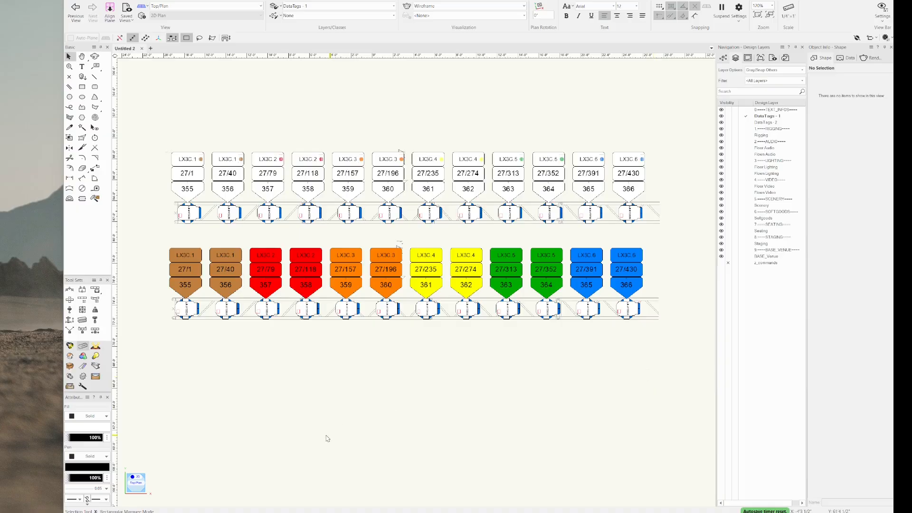
mouse_move(220, 367)
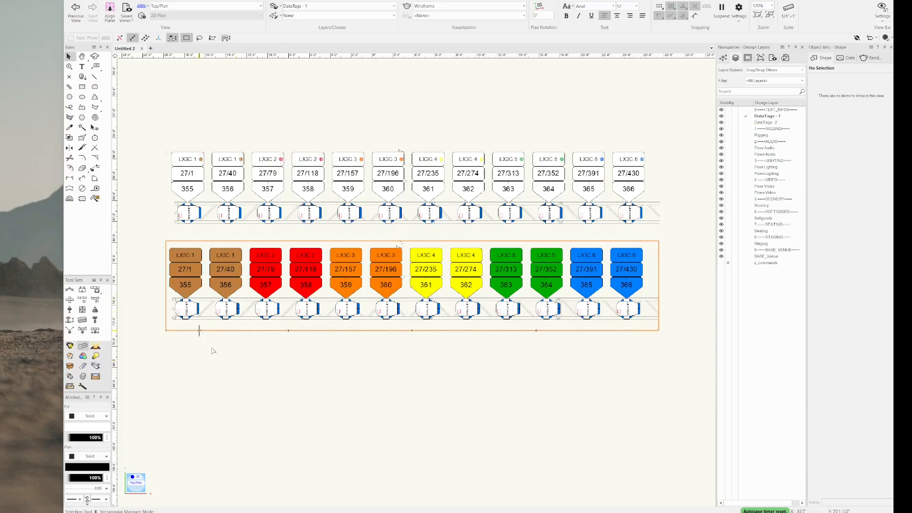
Step: Deselect the example tags and scroll along the yellow workflow flowchart to Create Data Visualization
click(308, 342)
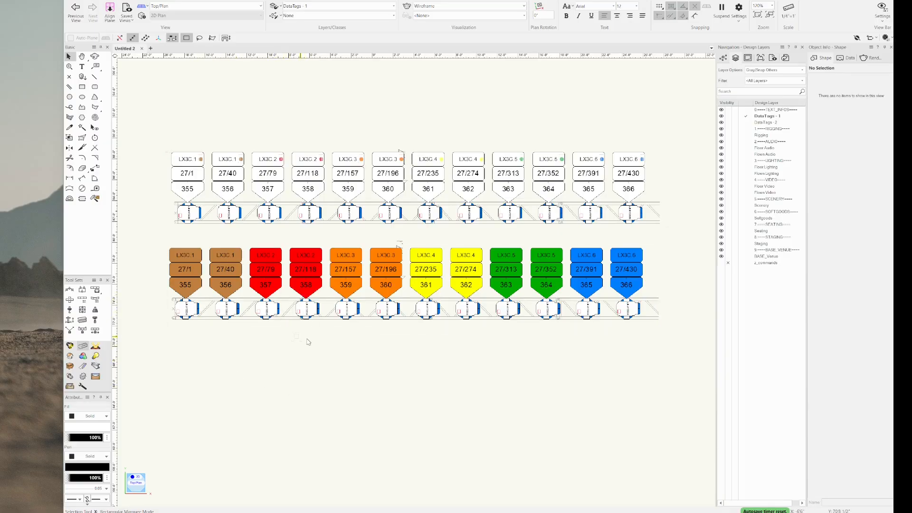
mouse_move(598, 361)
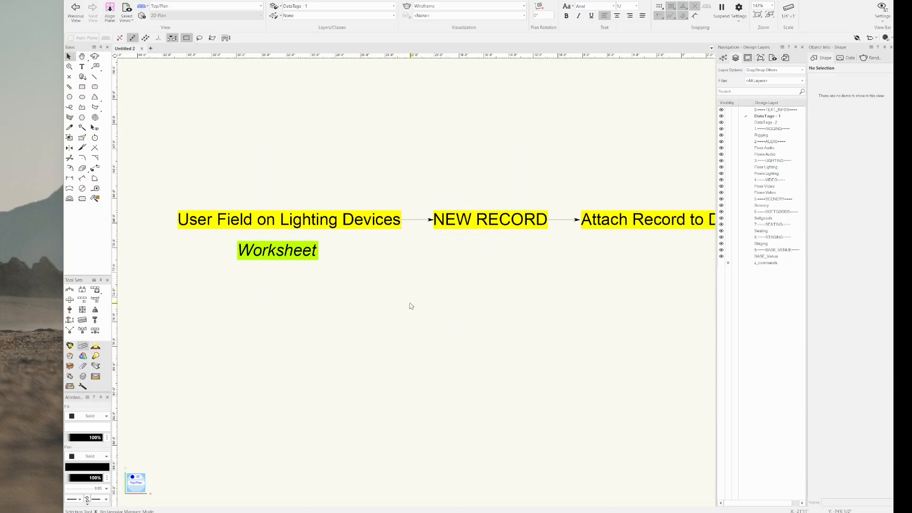
mouse_move(366, 258)
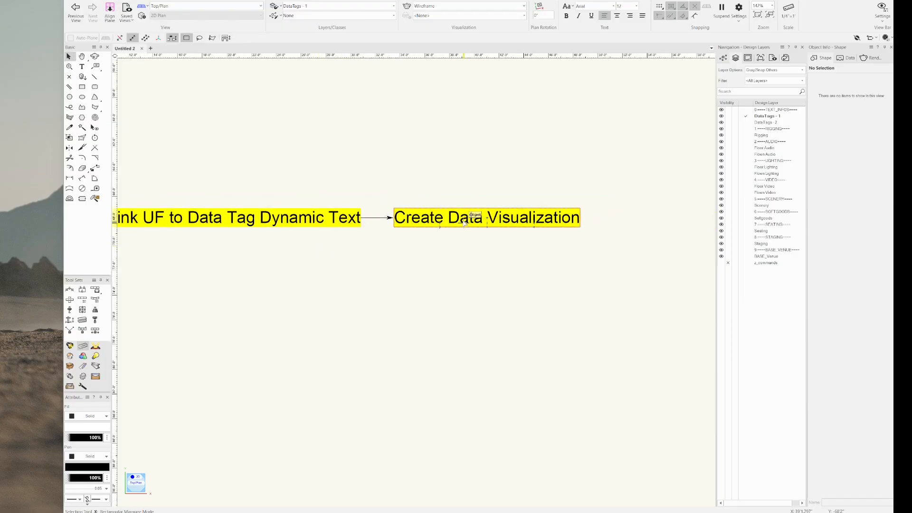
scroll(down, 3)
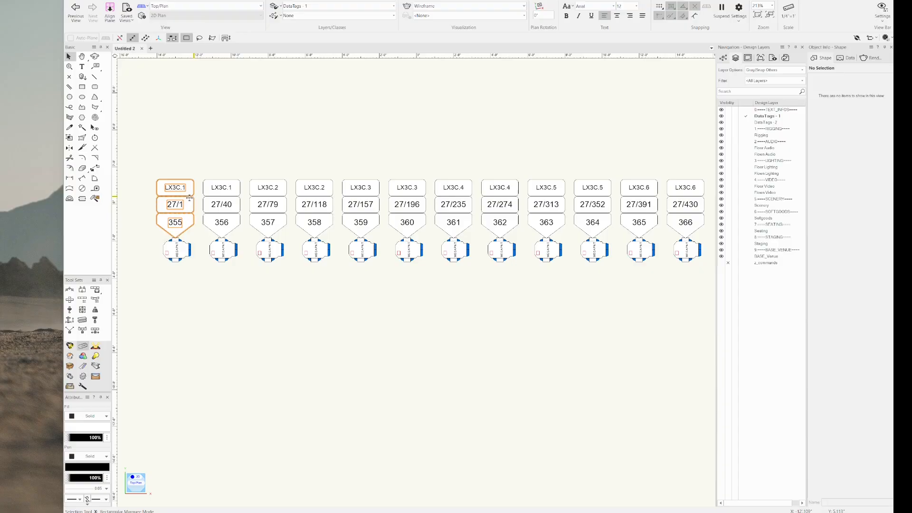
Step: Inspect the plain data tags on the first fixture, LX3C.3 and LX3C.2, deselecting each
click(176, 249)
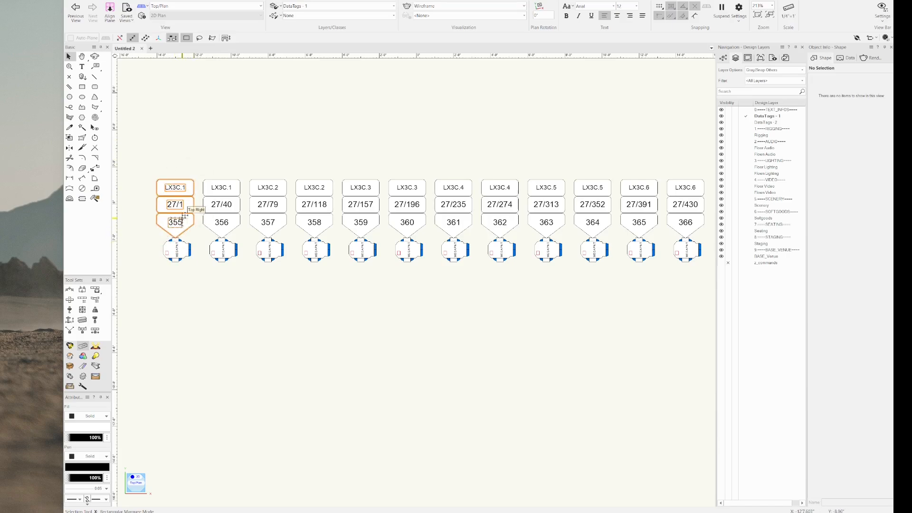
click(221, 203)
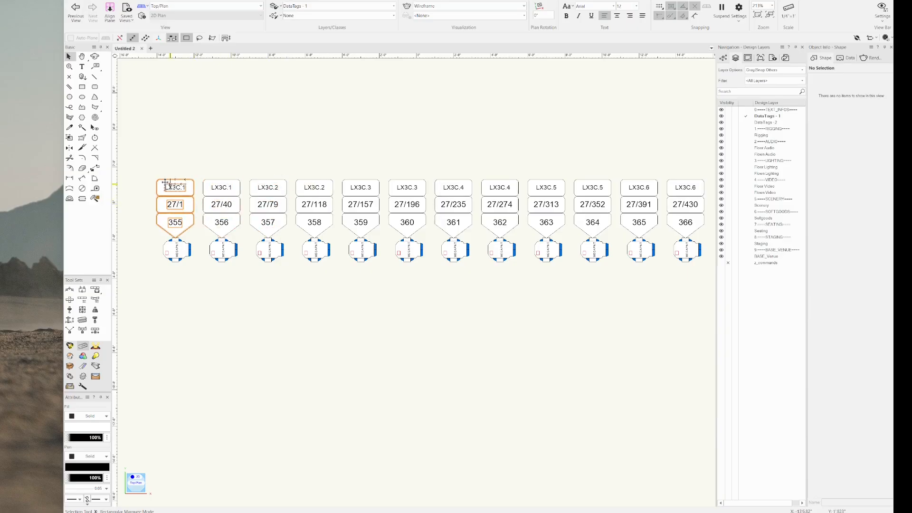
click(246, 167)
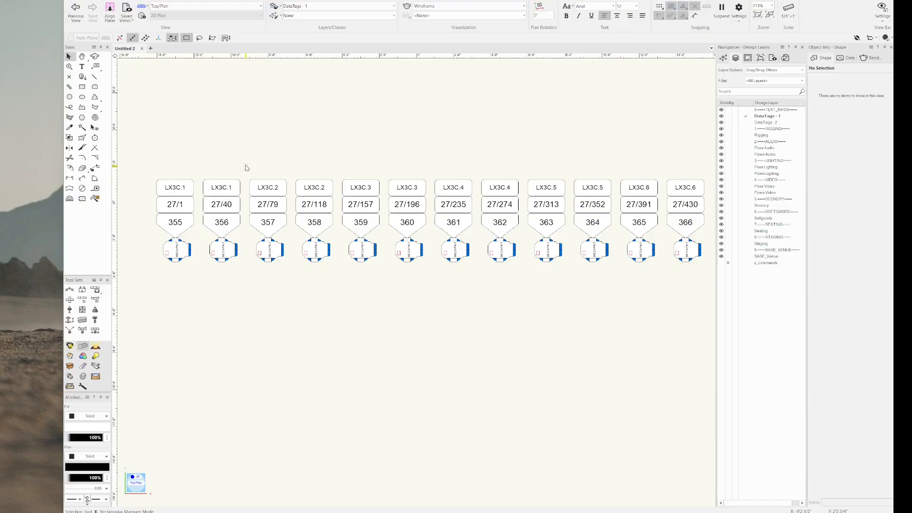
click(268, 204)
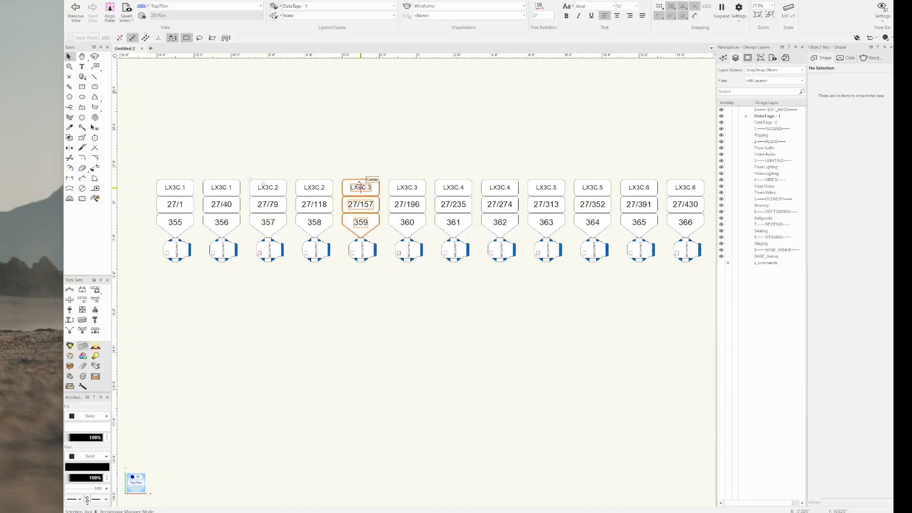
click(298, 127)
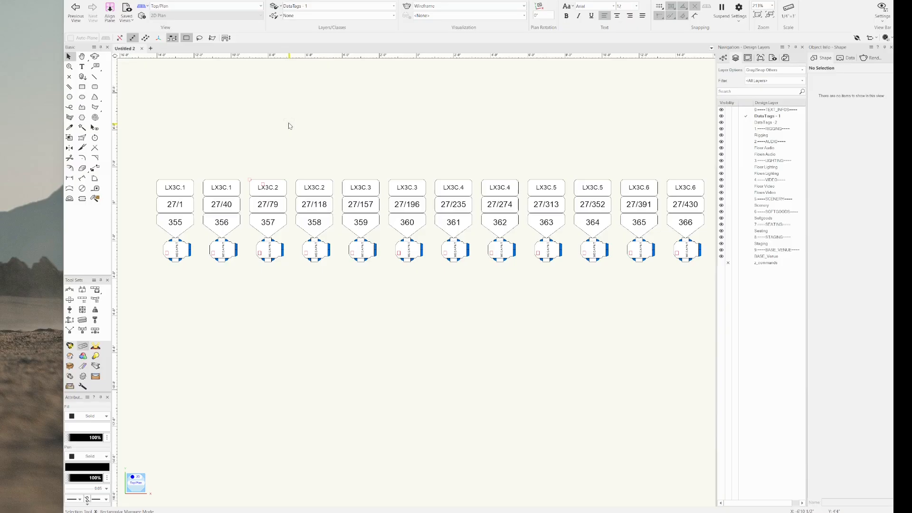
click(175, 204)
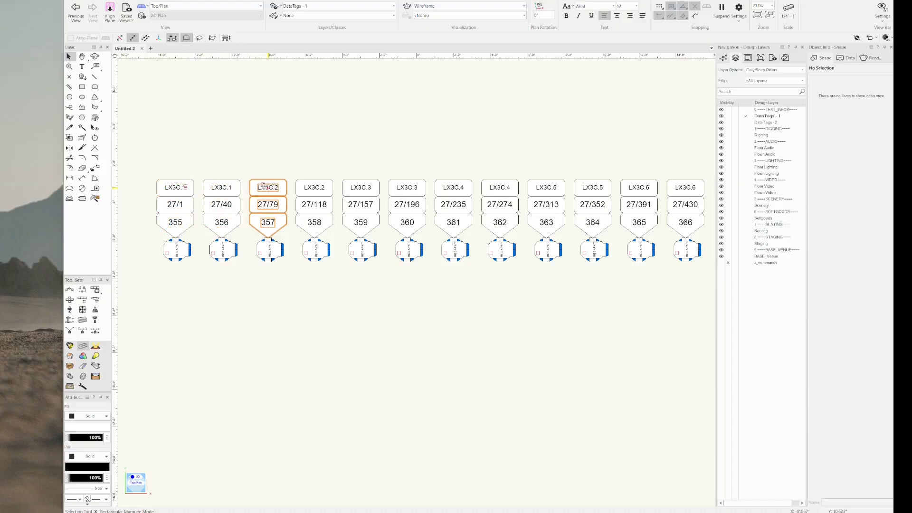
click(288, 137)
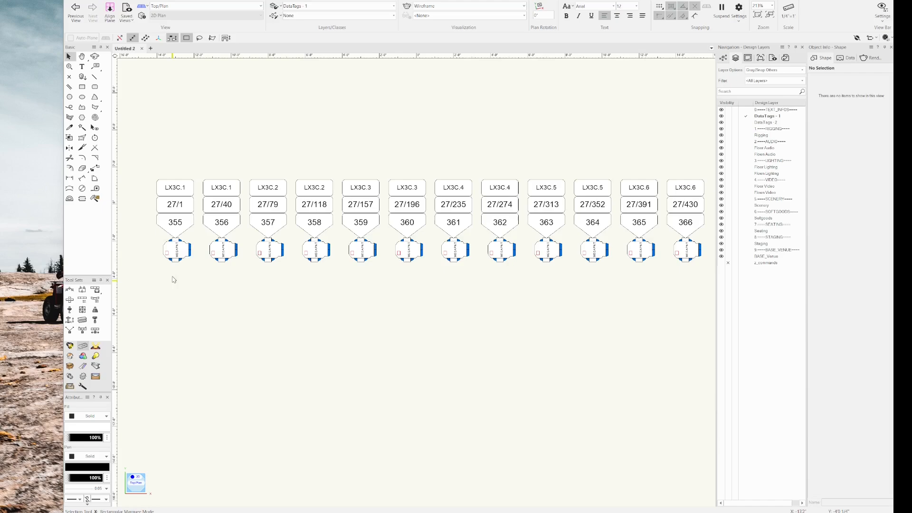
Step: Enter 1 in User Field 6 for fixture LX3C.1 via Object Info, then check the second fixture
click(176, 250)
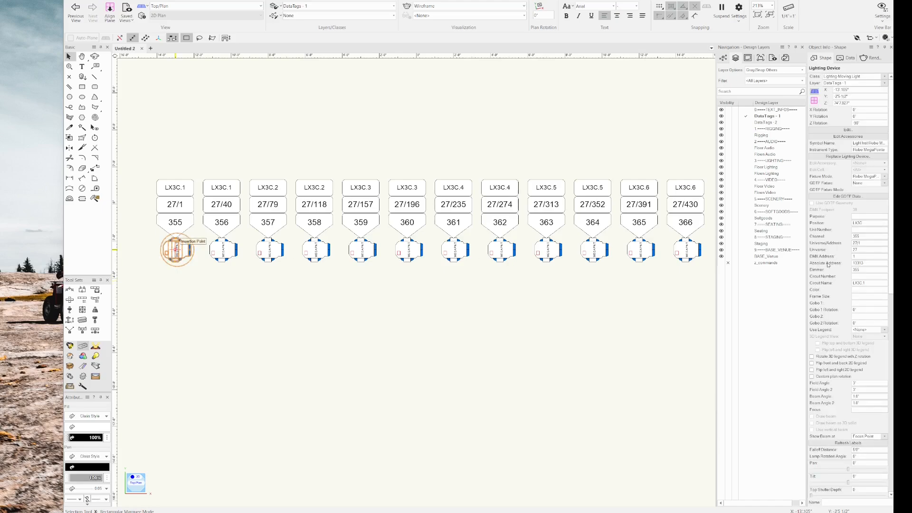
scroll(down, 3)
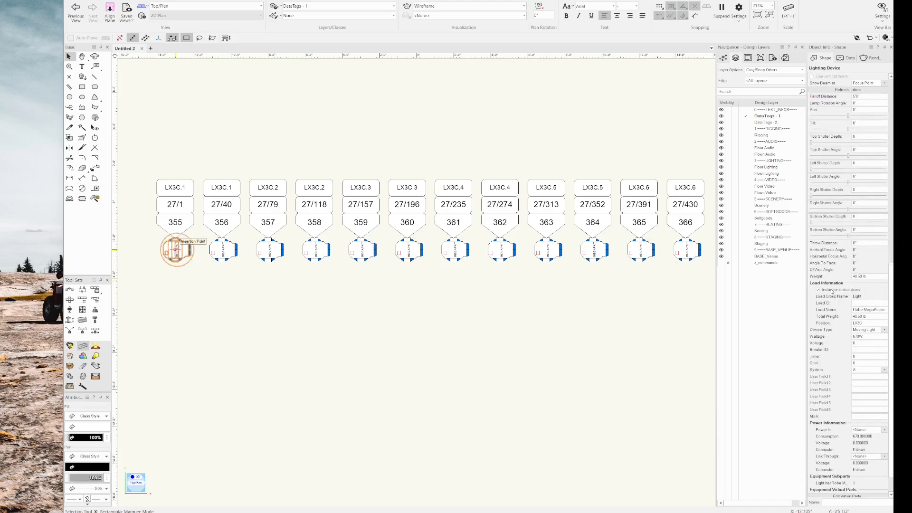
scroll(down, 3)
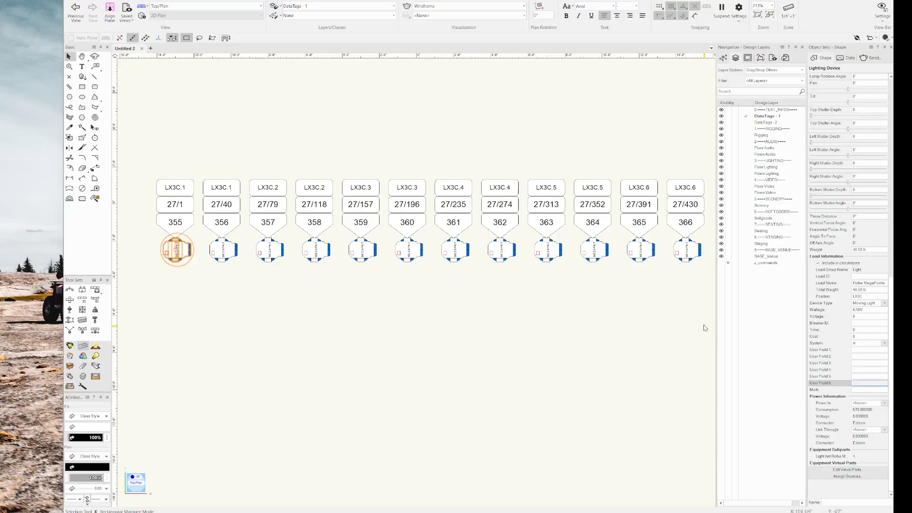
mouse_move(472, 322)
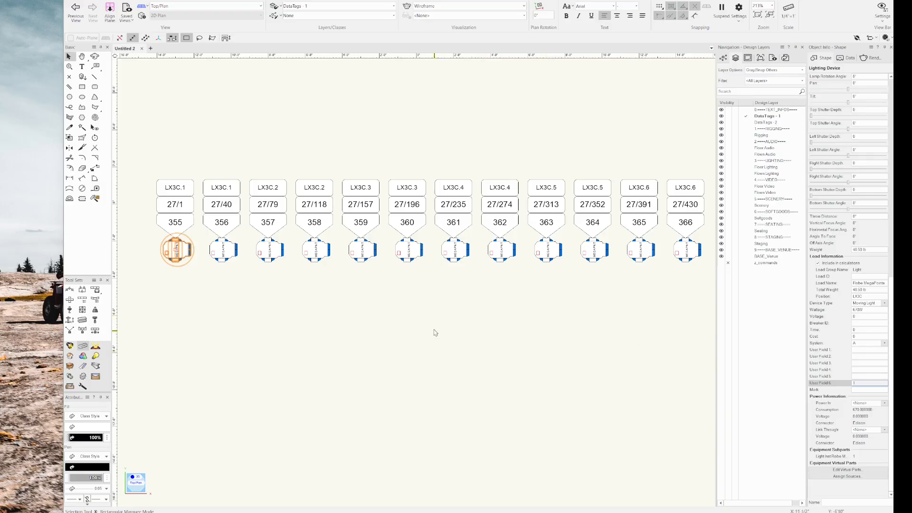
click(222, 250)
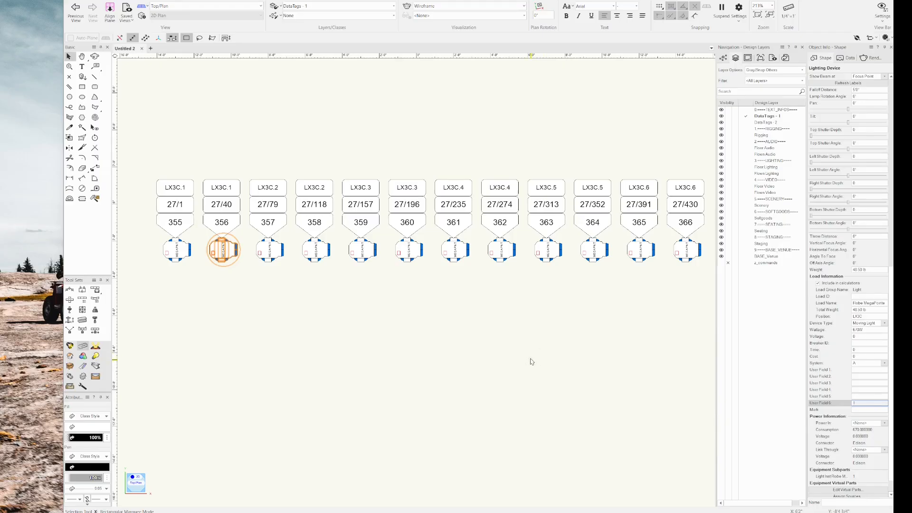
mouse_move(265, 274)
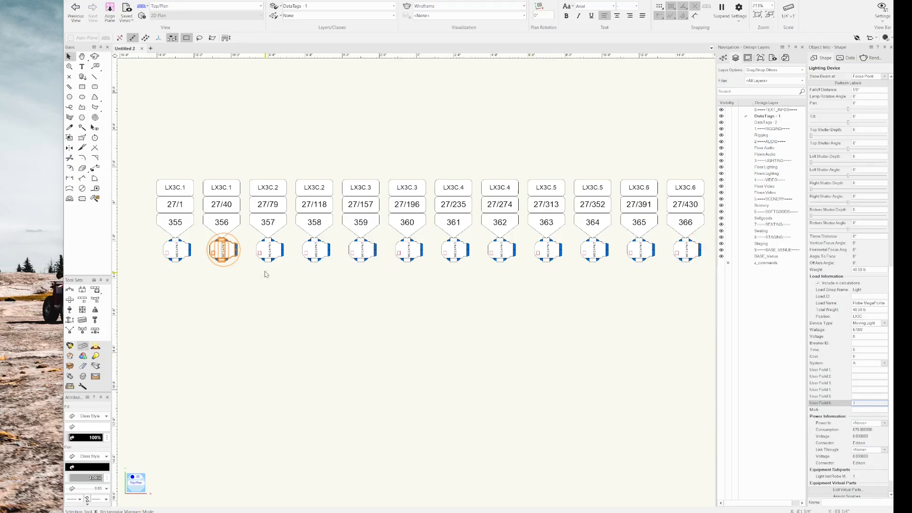
mouse_move(274, 277)
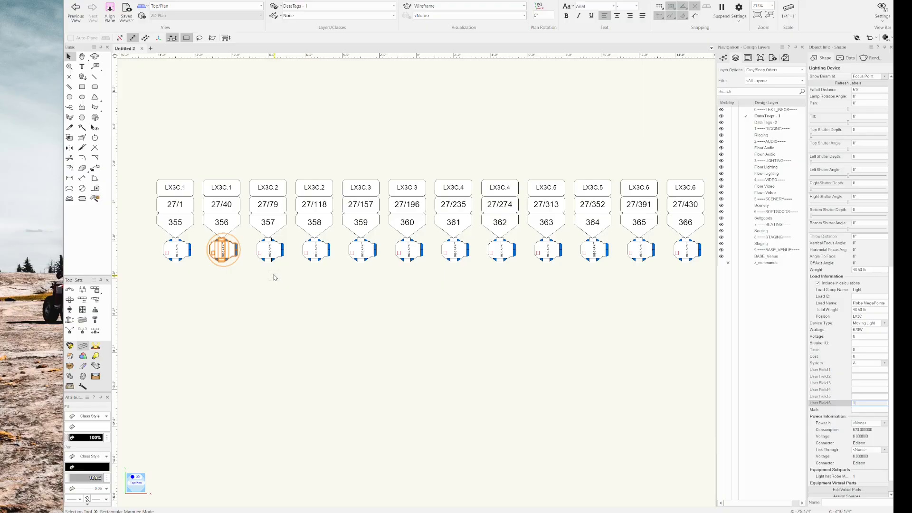
mouse_move(298, 296)
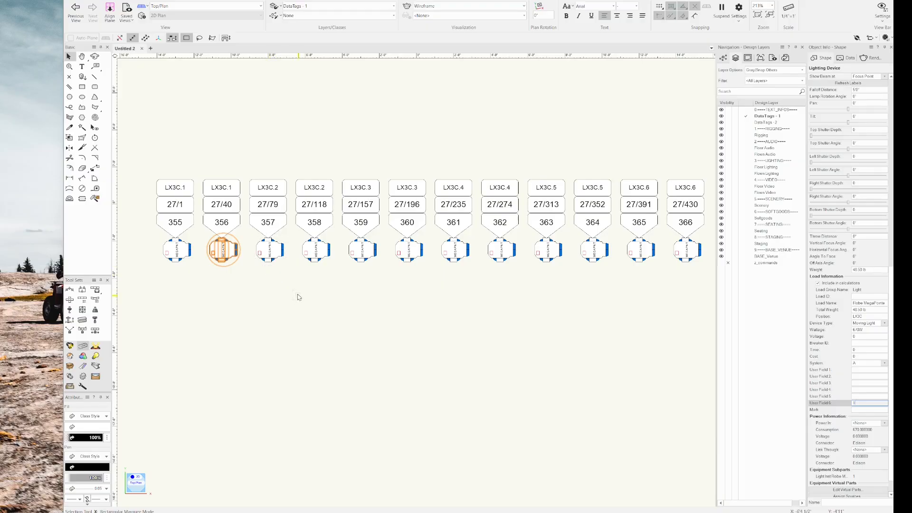
mouse_move(295, 296)
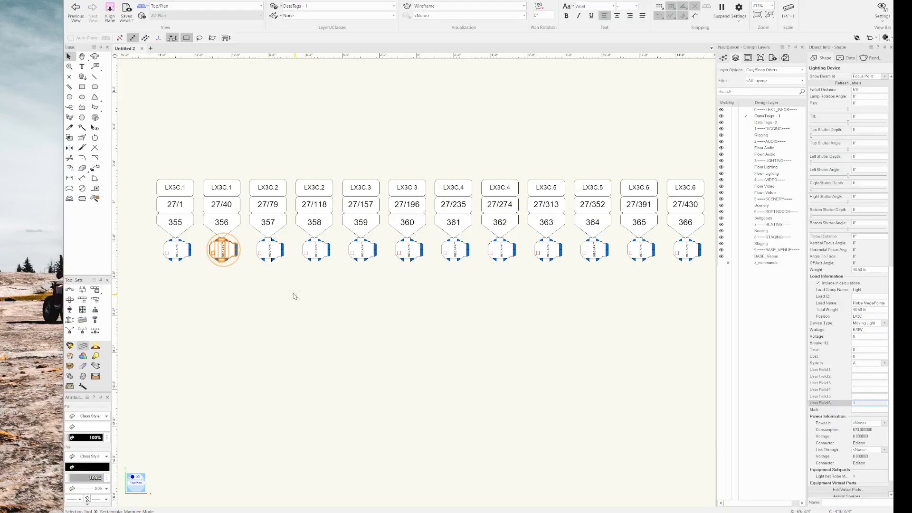
click(293, 296)
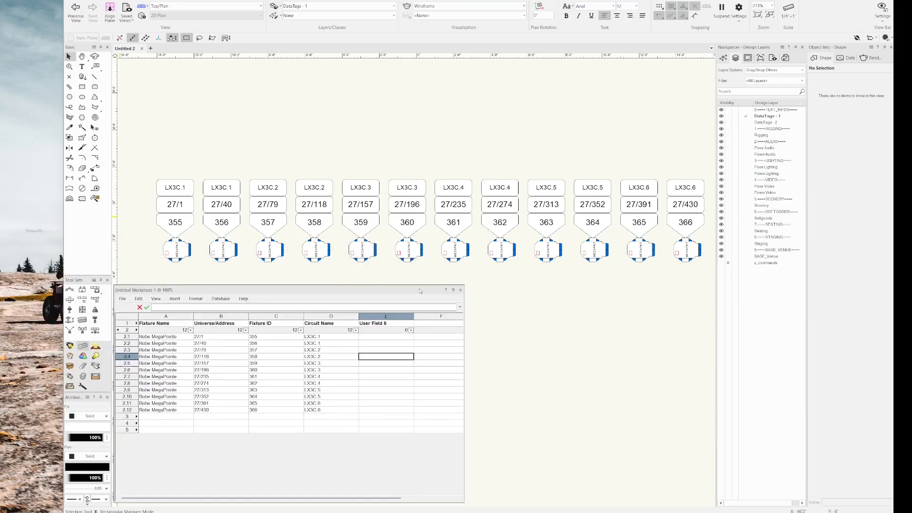
Step: Type circuit numbers 1, 1, 2, 2 into the worksheet's User Field 6 cells
click(73, 295)
text(1)
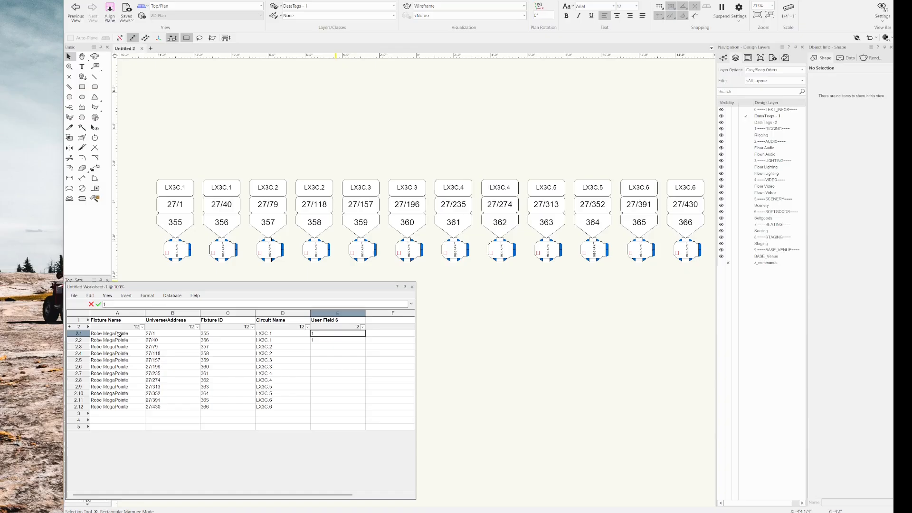
click(220, 204)
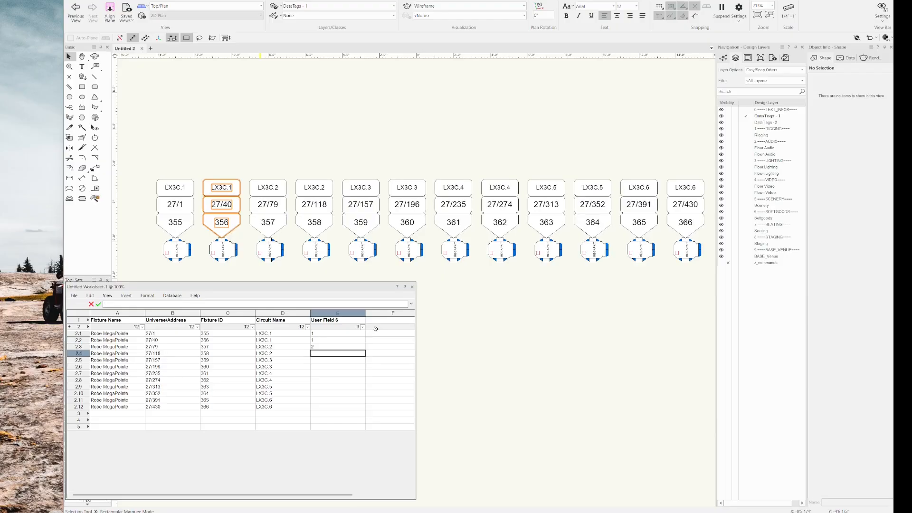
key(Return)
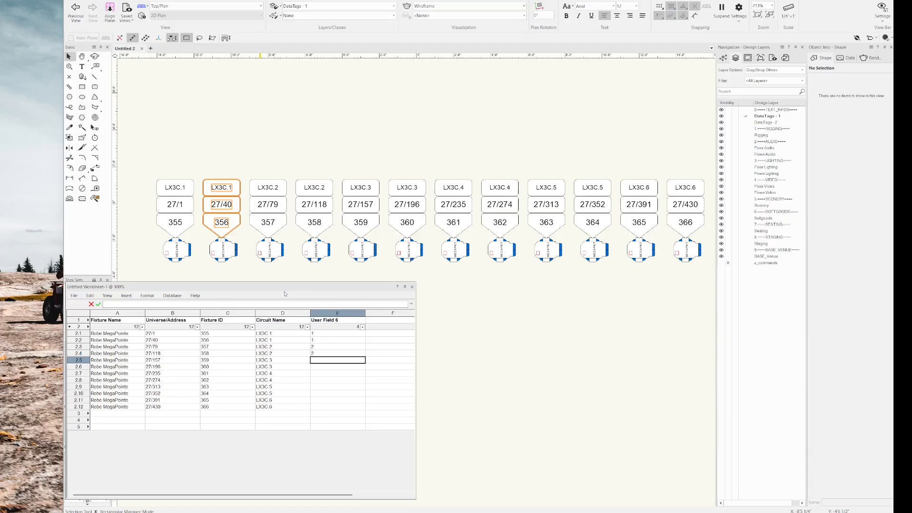
mouse_move(282, 290)
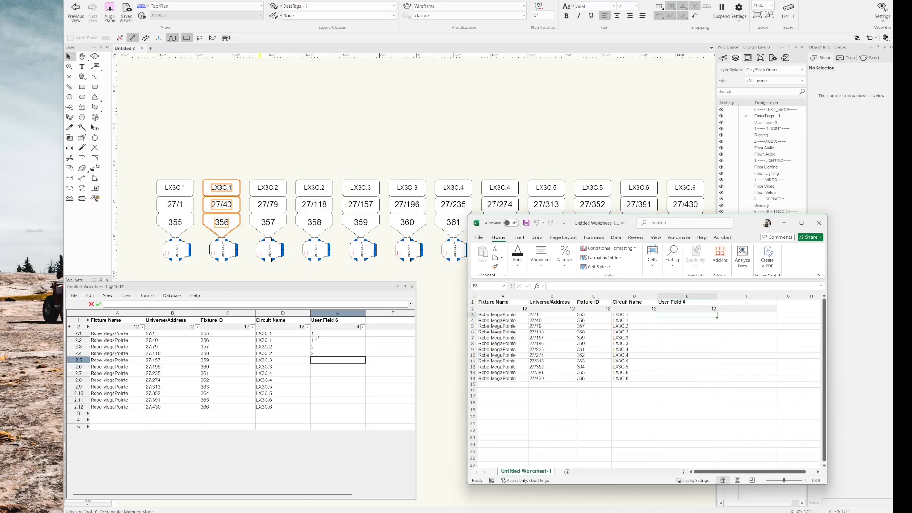
Step: Fill E3:E14 with =RIGHT(D3,1) and copy the resulting circuit numbers
click(501, 314)
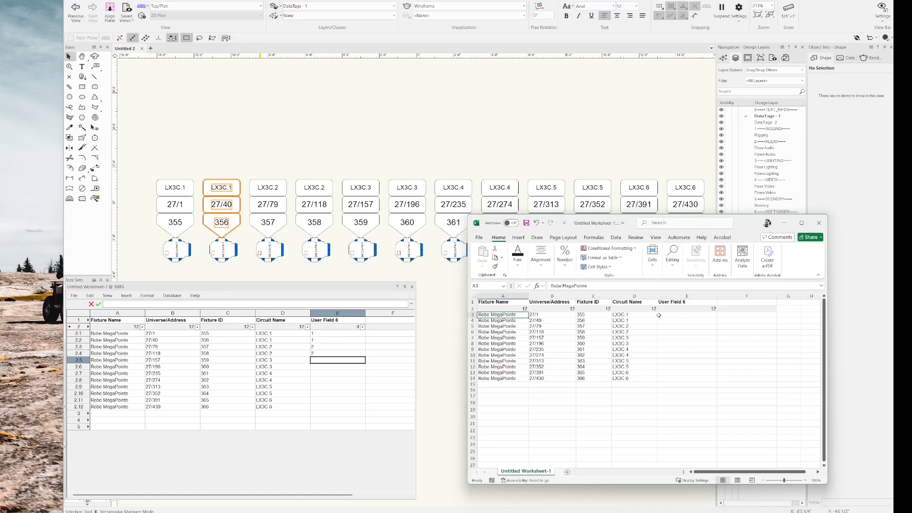
click(686, 315)
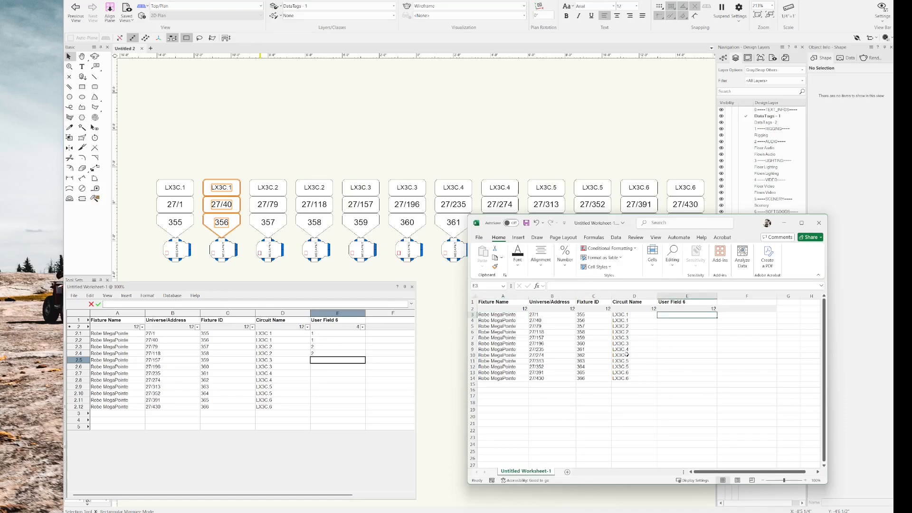
text(=right)
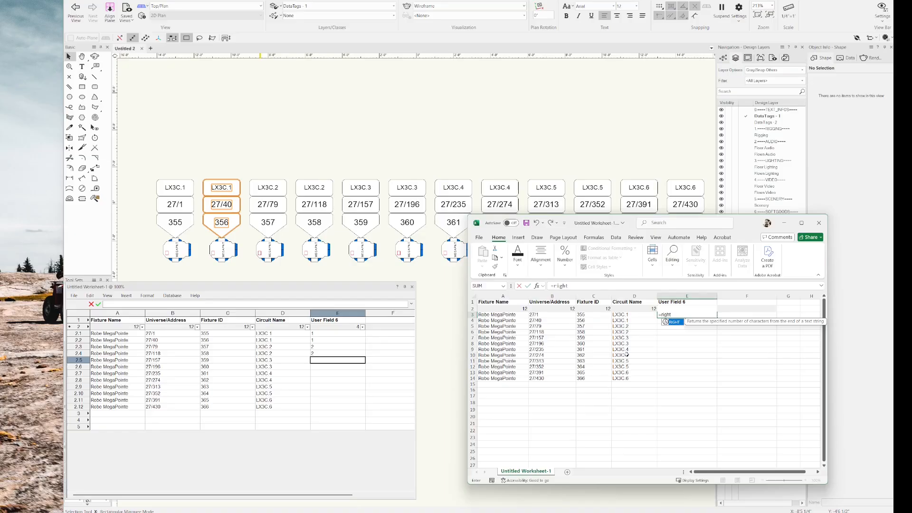
text((D3,1)
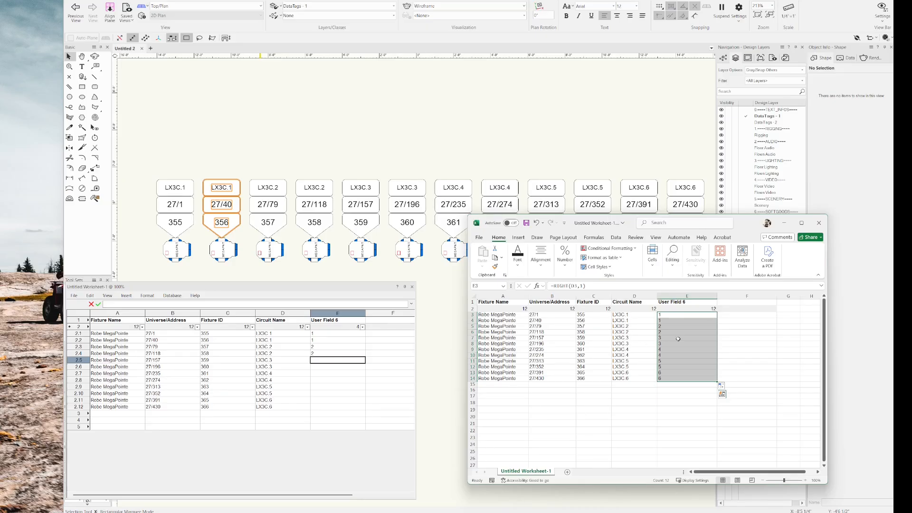
mouse_move(679, 318)
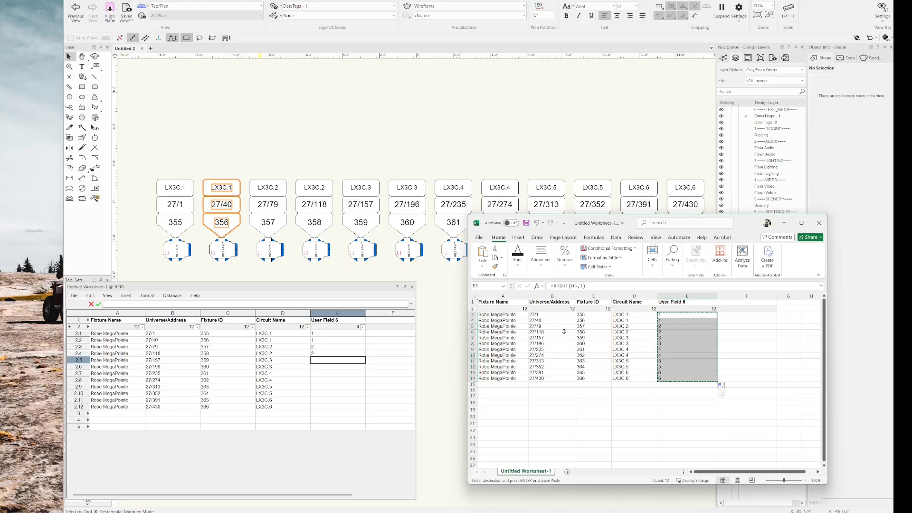
click(818, 223)
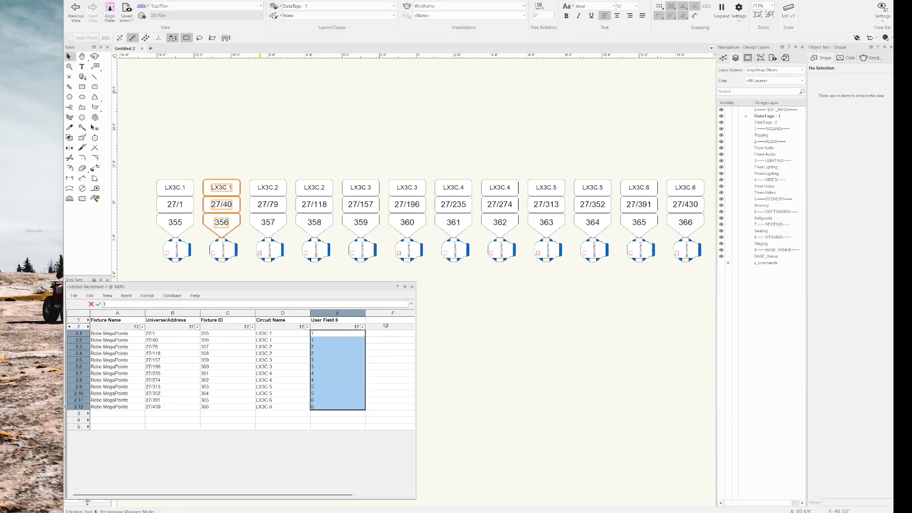
Step: Paste the numbers into User Field 6 and verify fixtures 358, 366 and 363 carry them
click(337, 340)
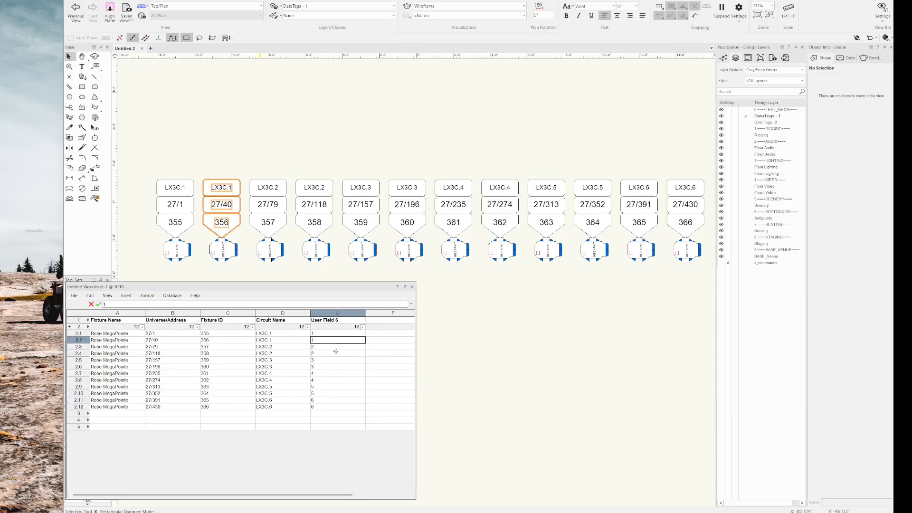
click(337, 333)
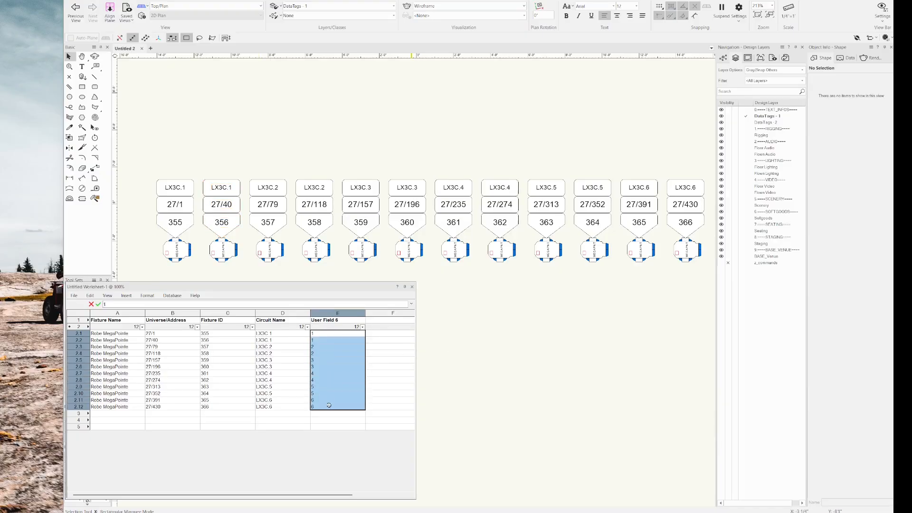
click(337, 340)
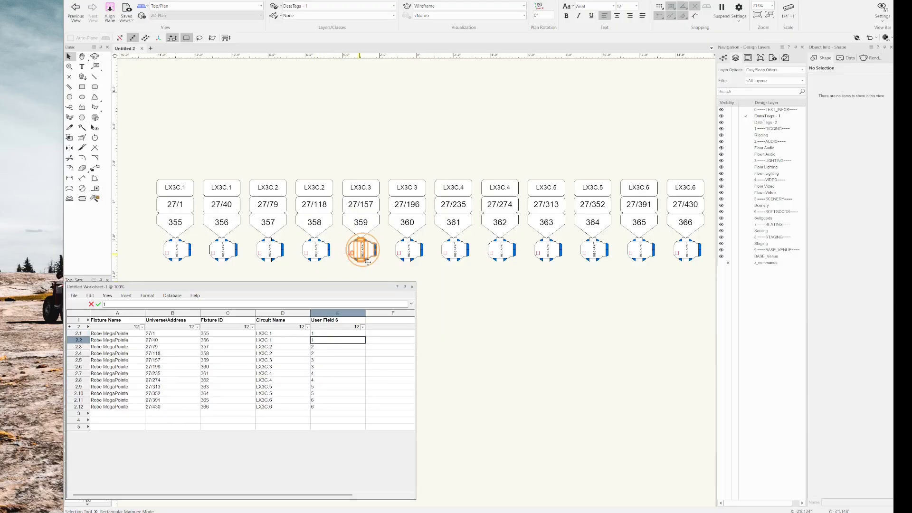
click(314, 250)
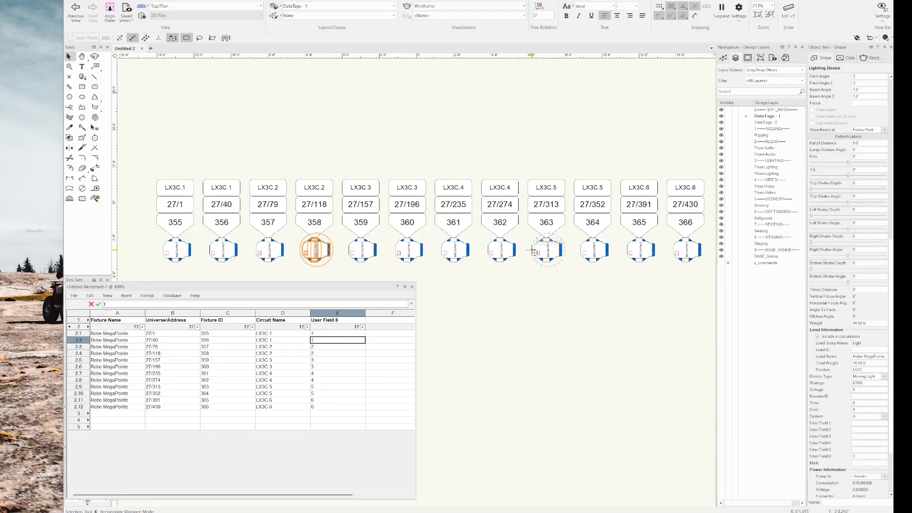
click(685, 250)
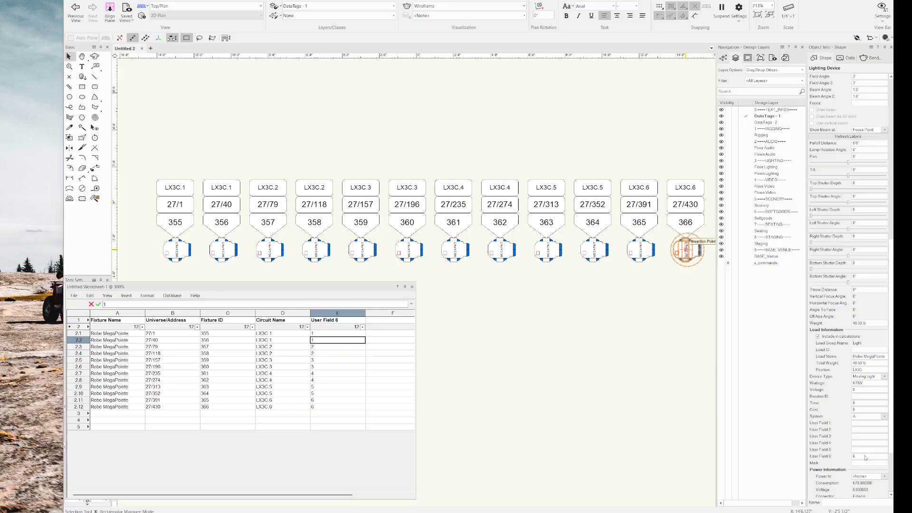
click(545, 251)
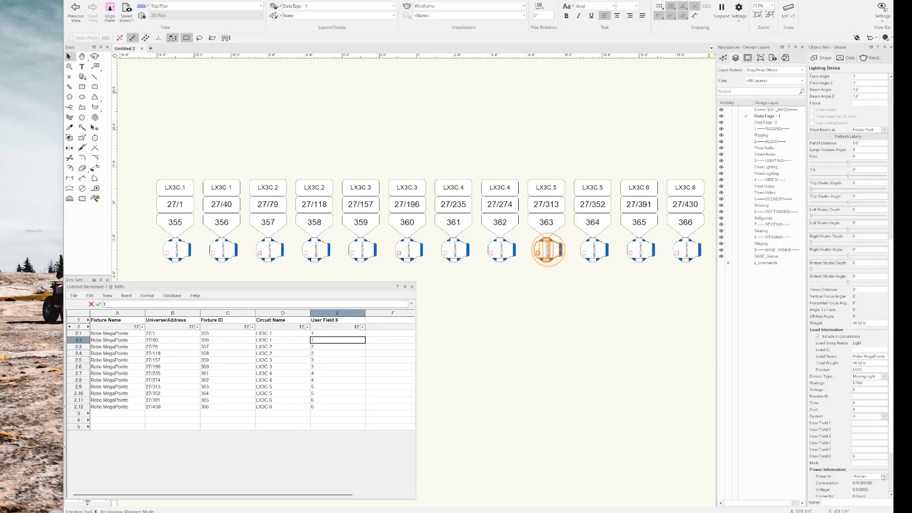
mouse_move(315, 291)
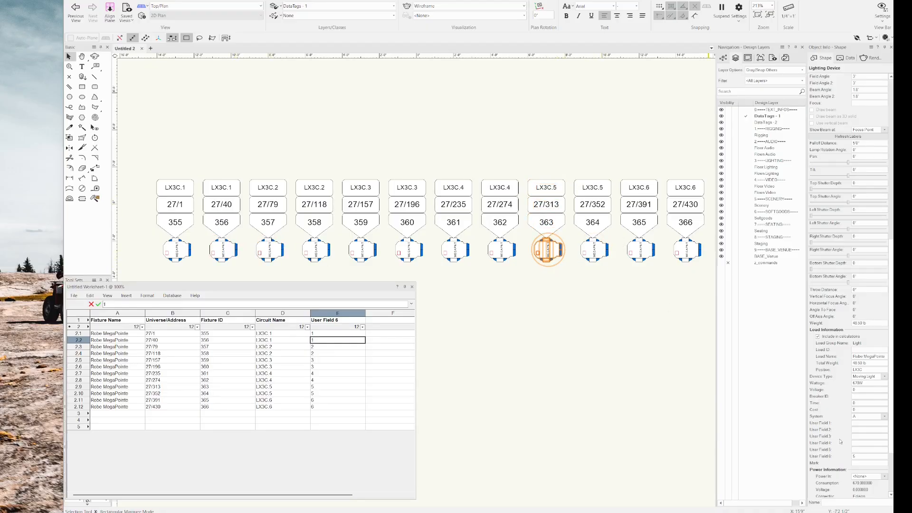
click(412, 287)
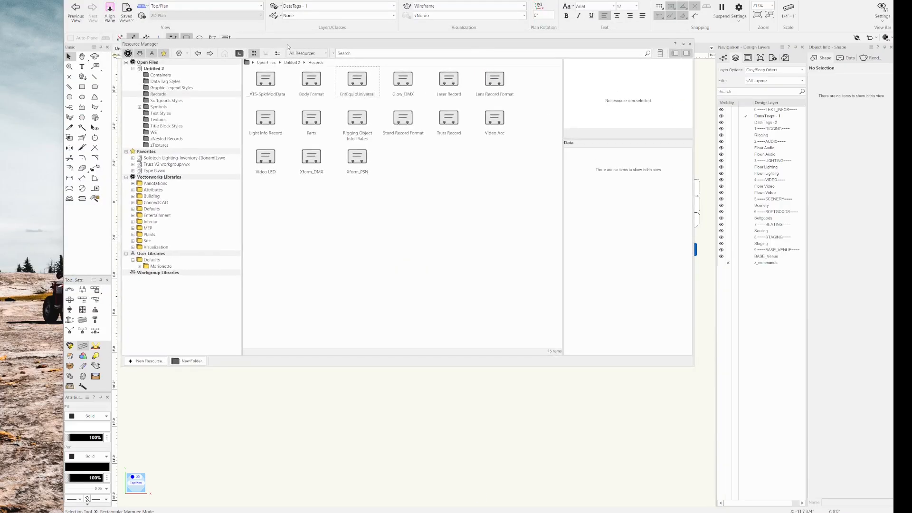
Step: Add a CircuitNum record format with one integer field, Number, in the Resource Manager's Records
click(157, 94)
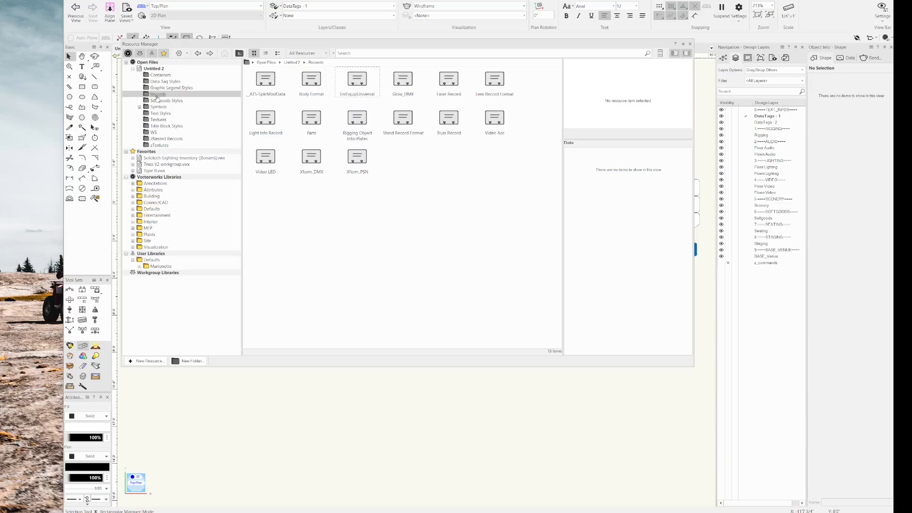
right_click(403, 182)
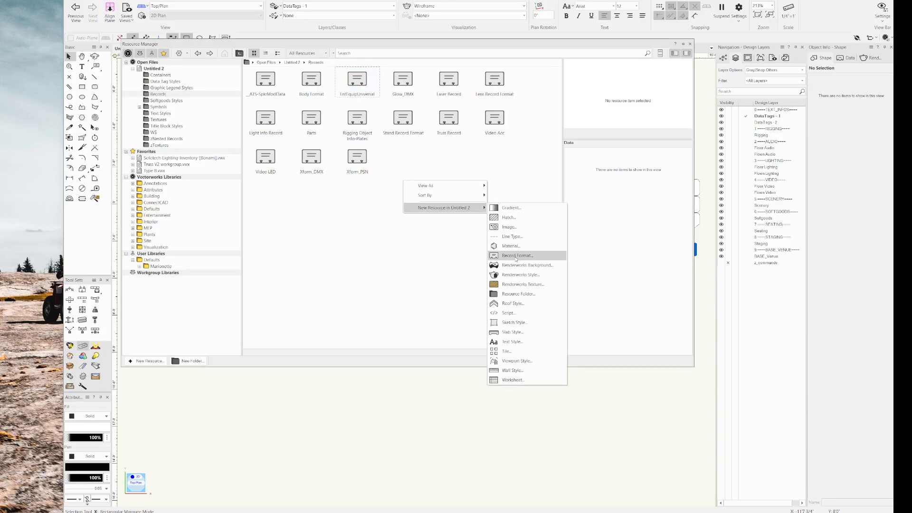
click(515, 255)
text(CircuitNum)
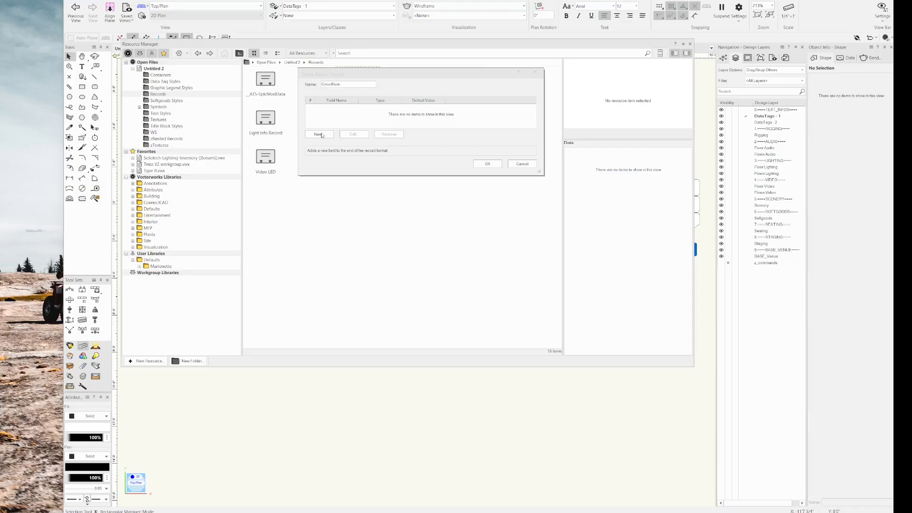
click(318, 134)
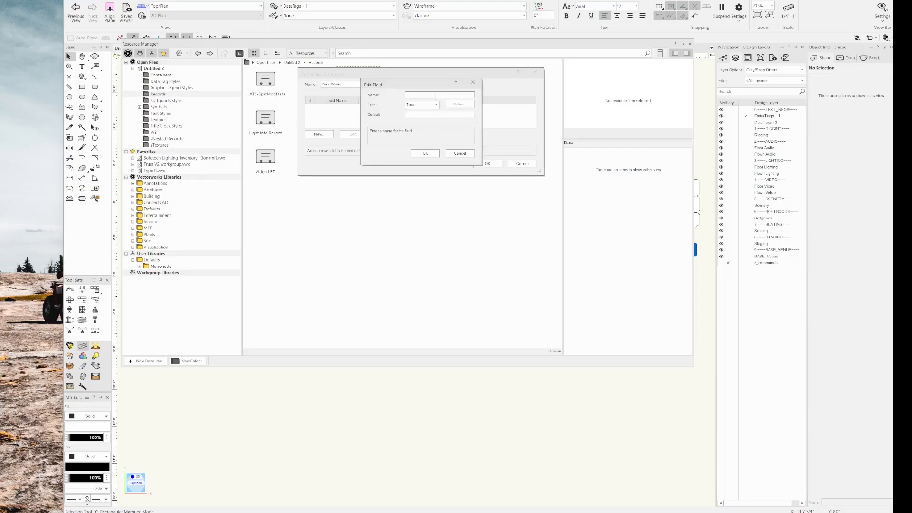
text(Number)
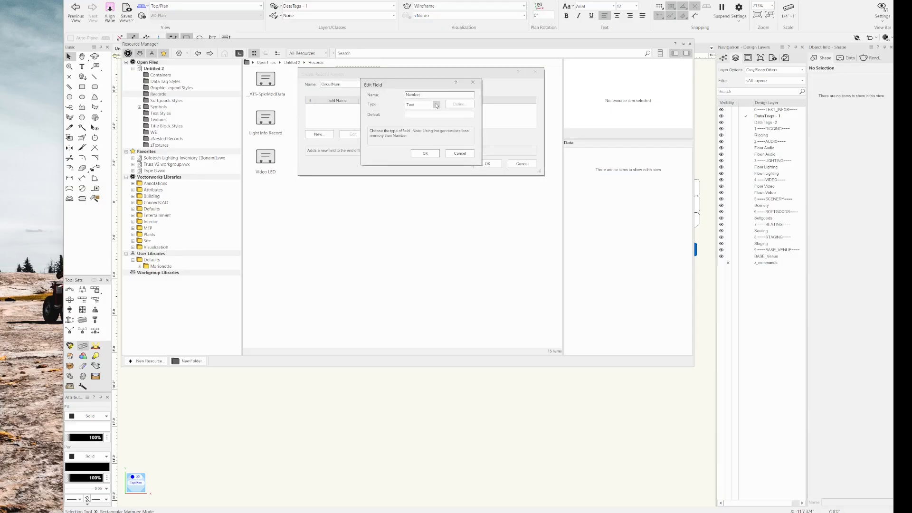
click(435, 104)
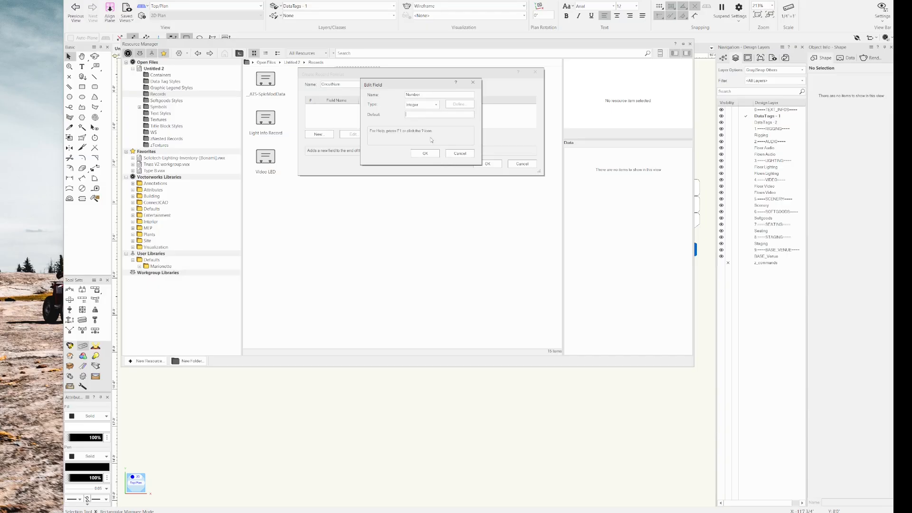
click(425, 153)
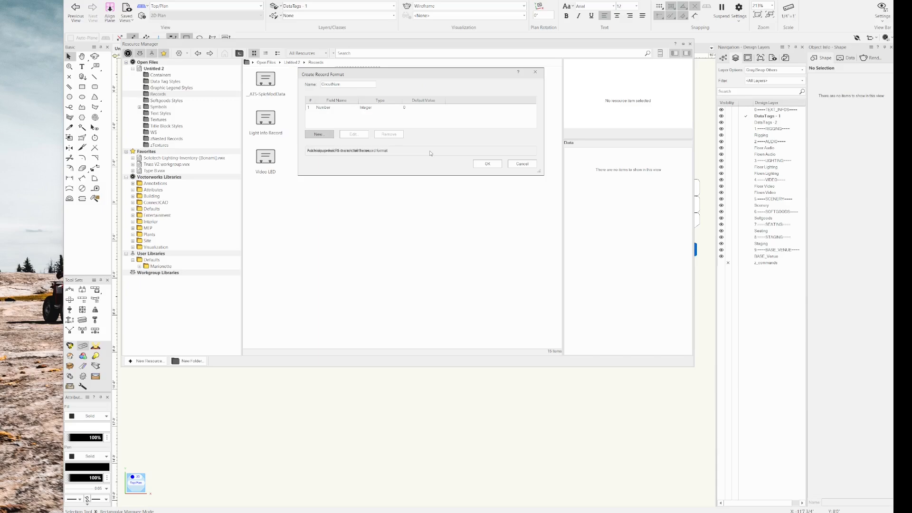
click(487, 164)
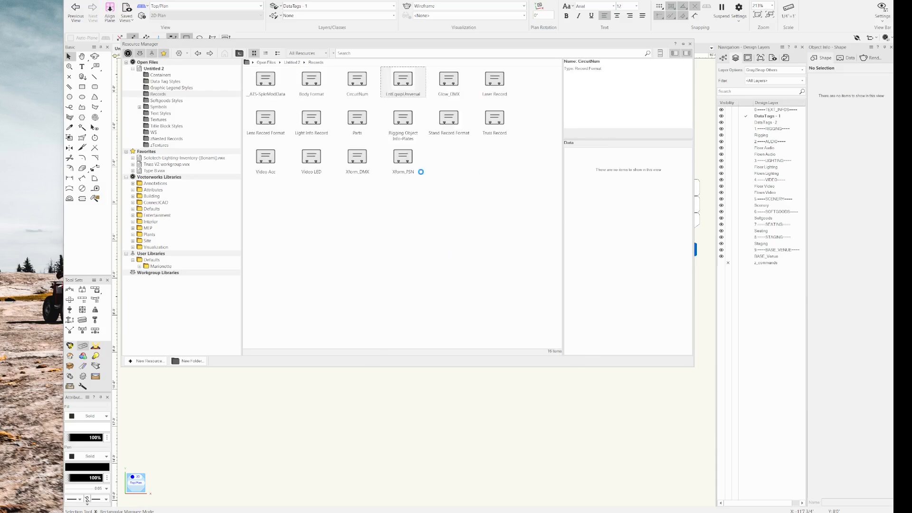
Step: Preview CircuitNum's fields, then attach CircuitNum to the Future Data Tag style
click(357, 81)
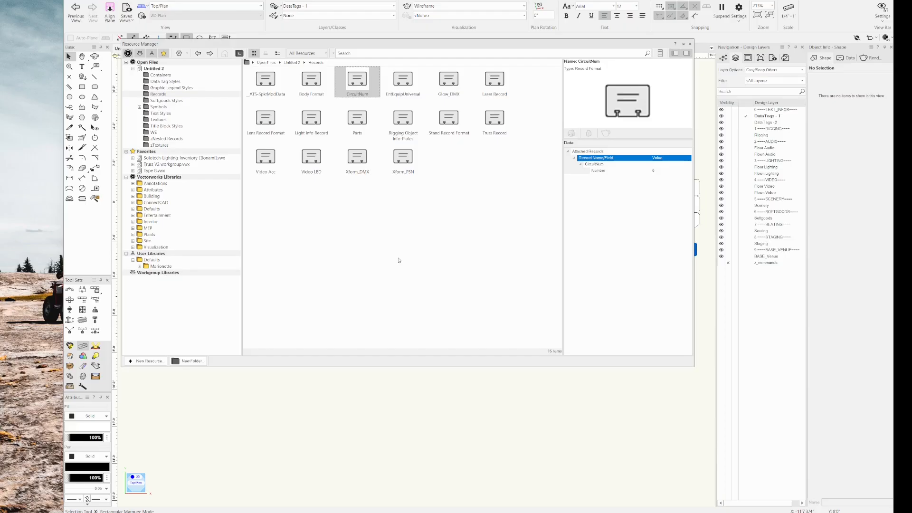
mouse_move(302, 221)
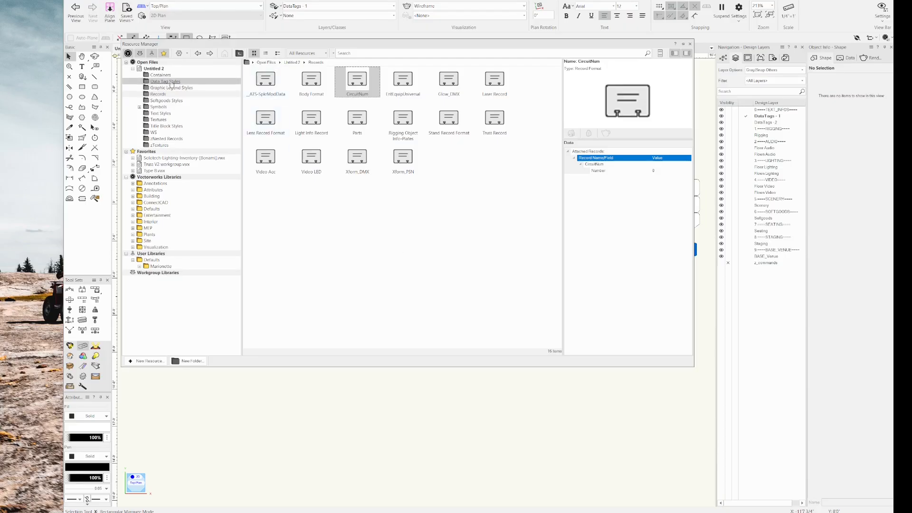
click(165, 81)
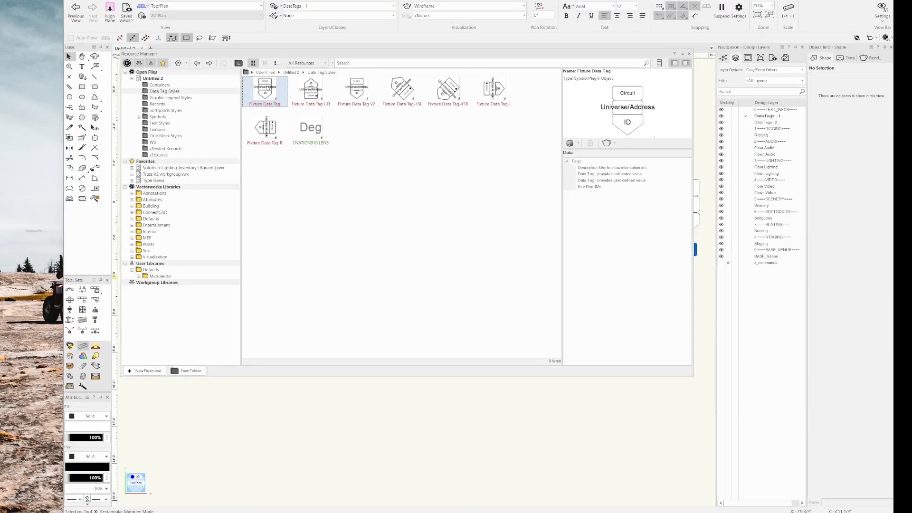
right_click(265, 90)
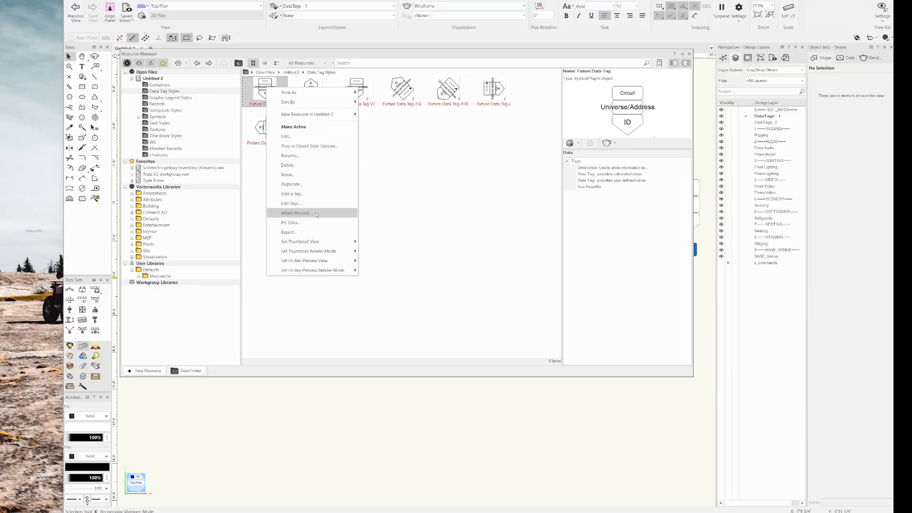
click(295, 212)
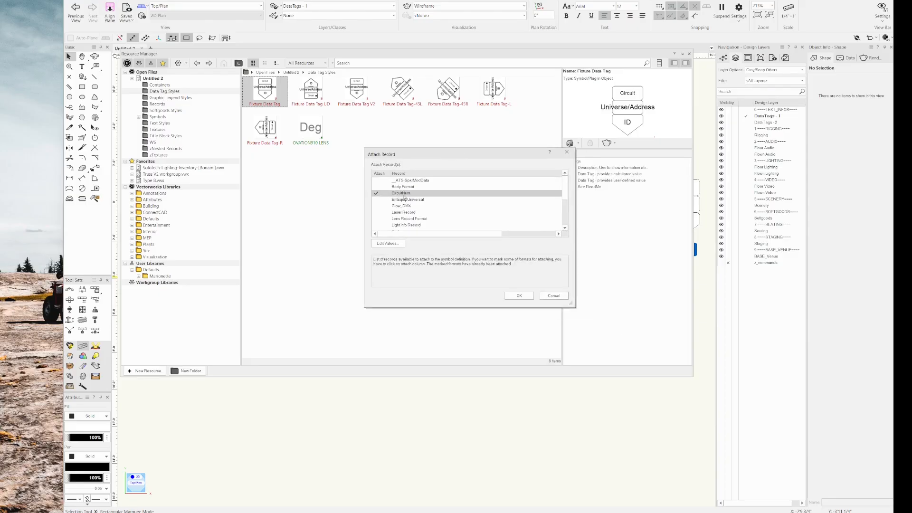
click(517, 295)
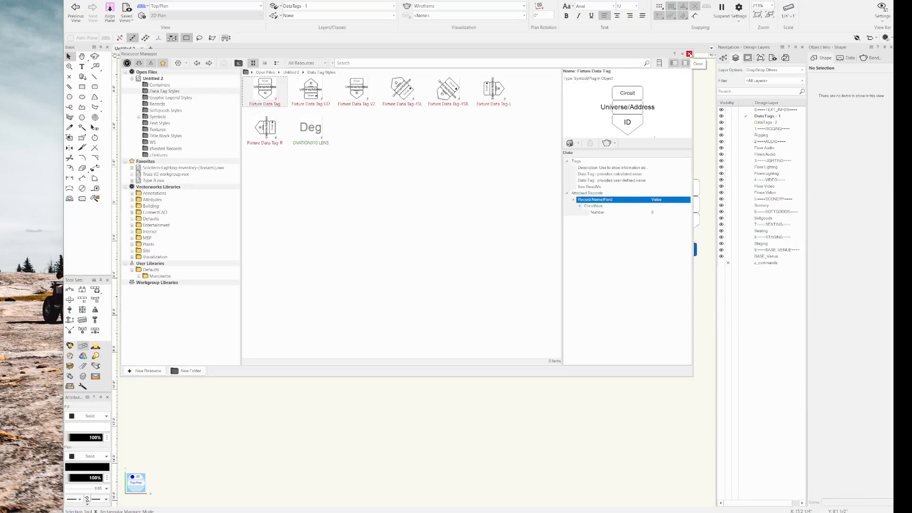
Step: Close the Resource Manager and confirm LX3C.1's data tag lists CircuitNum with Number 0
click(697, 63)
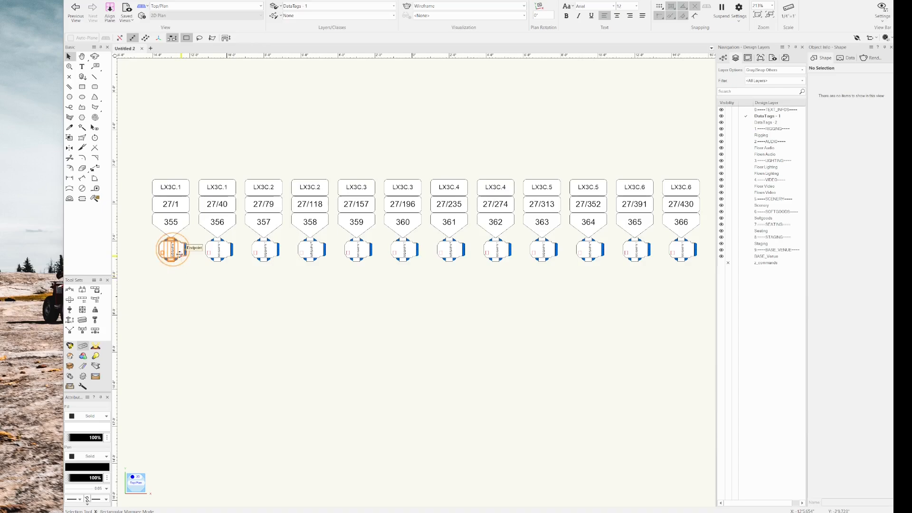
click(171, 249)
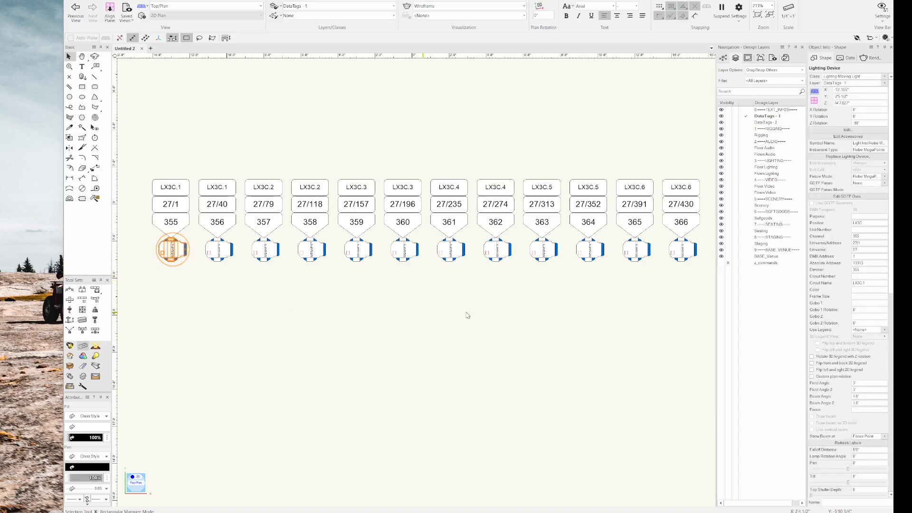
scroll(down, 3)
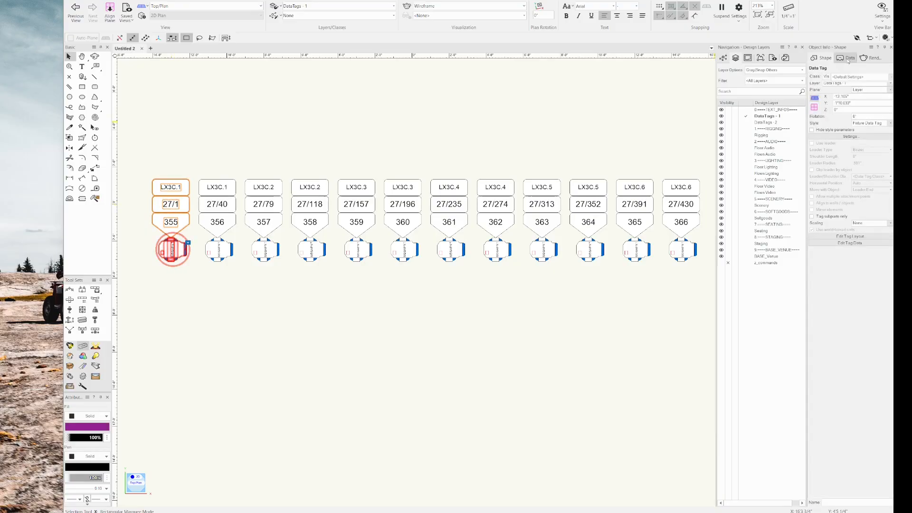
click(848, 57)
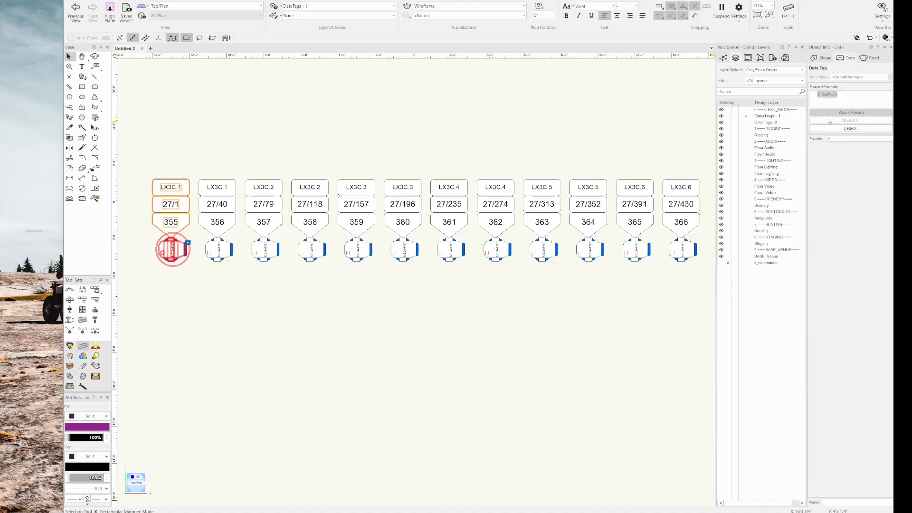
click(587, 204)
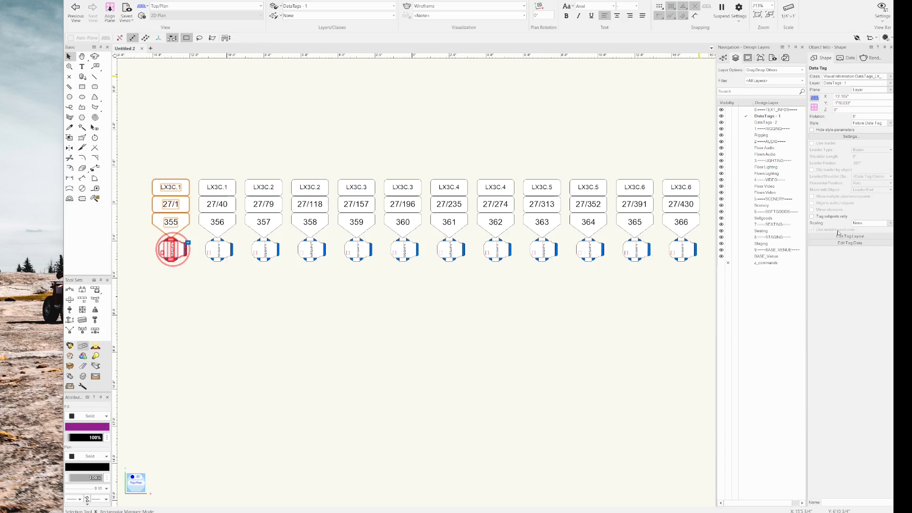
Step: In the tag layout, add small pink dynamic text 'Cir' under the ID field
click(849, 236)
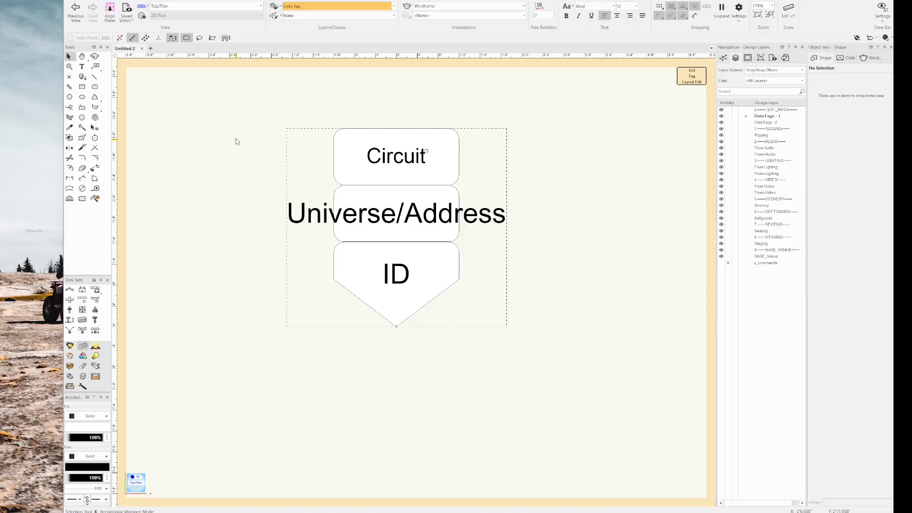
mouse_move(274, 112)
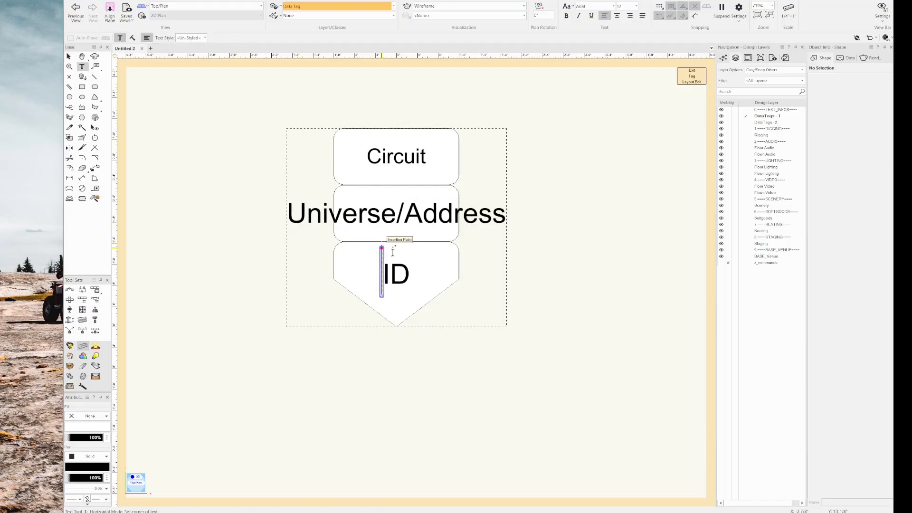
click(396, 273)
text(cir)
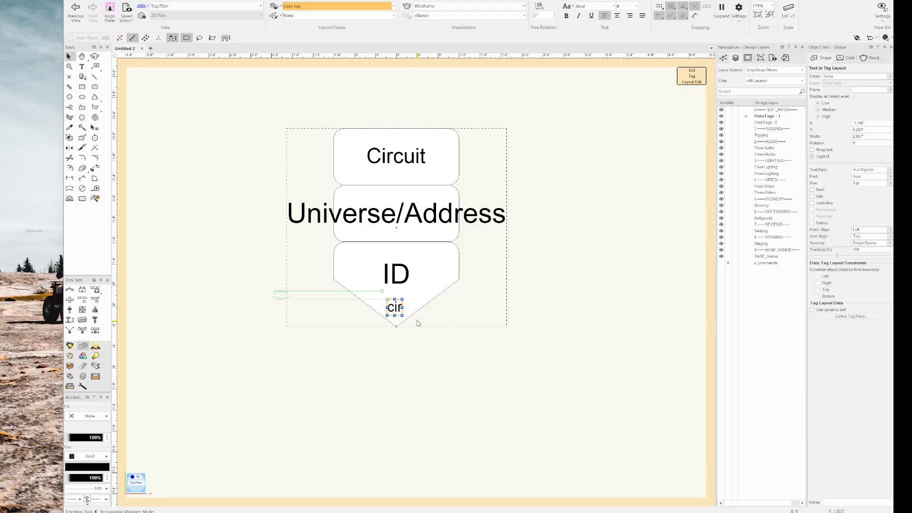
mouse_move(424, 318)
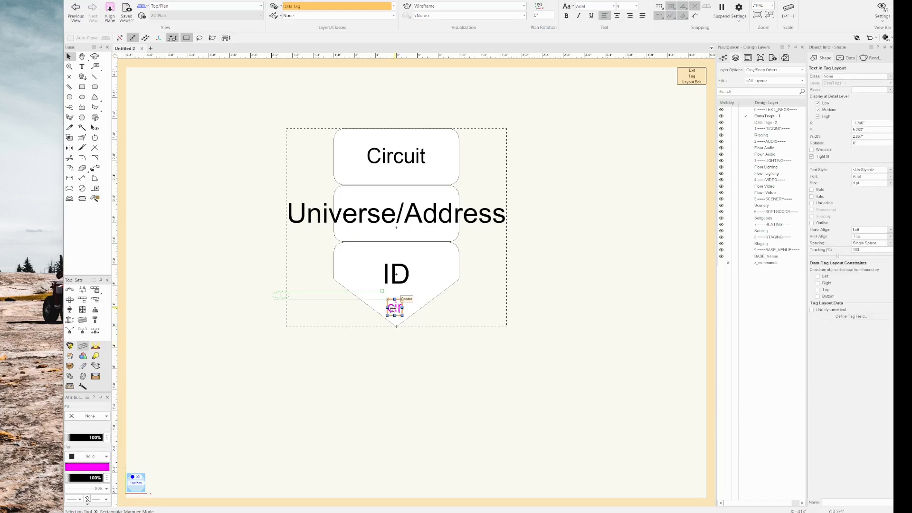
click(814, 309)
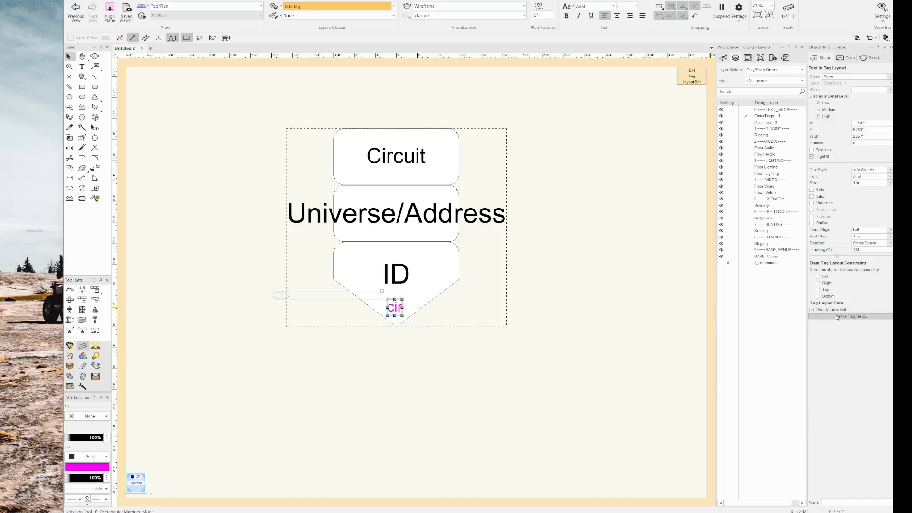
Step: Define the tag text as an advanced calculated field reading Lighting Device User Field 6
click(849, 316)
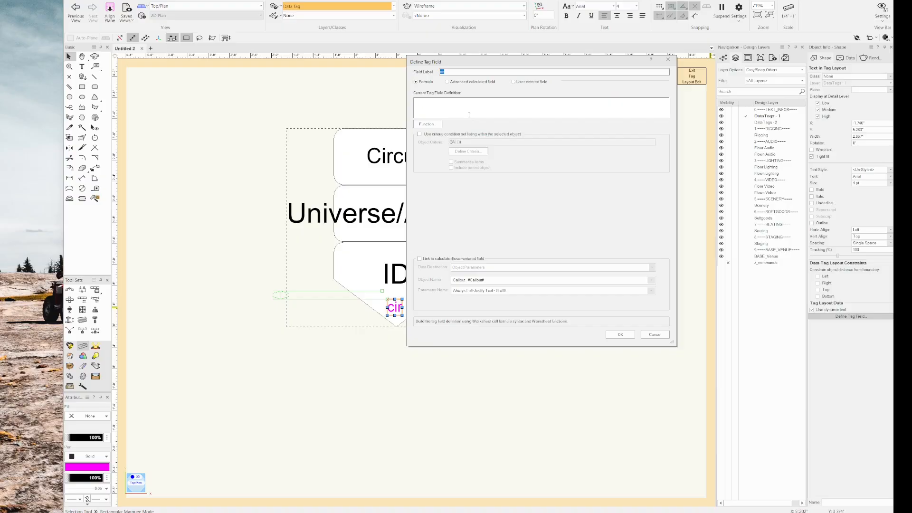
click(449, 82)
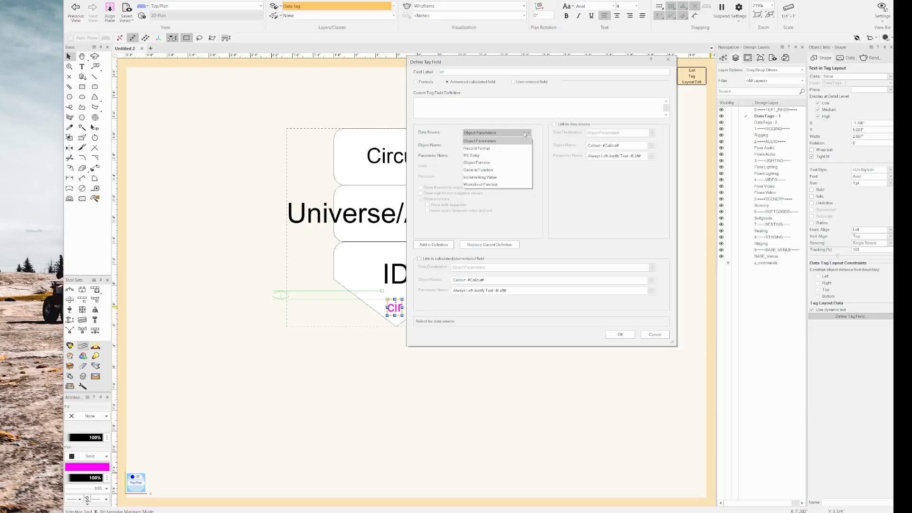
click(525, 145)
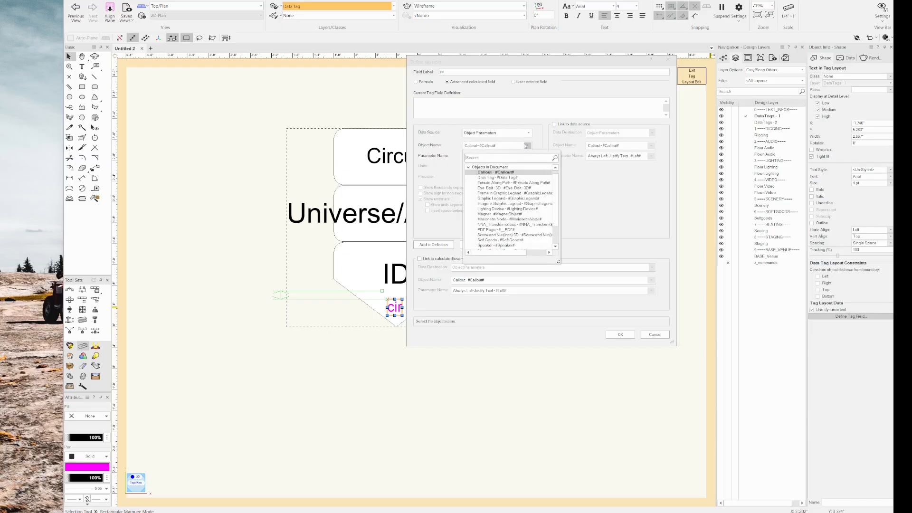
text(light)
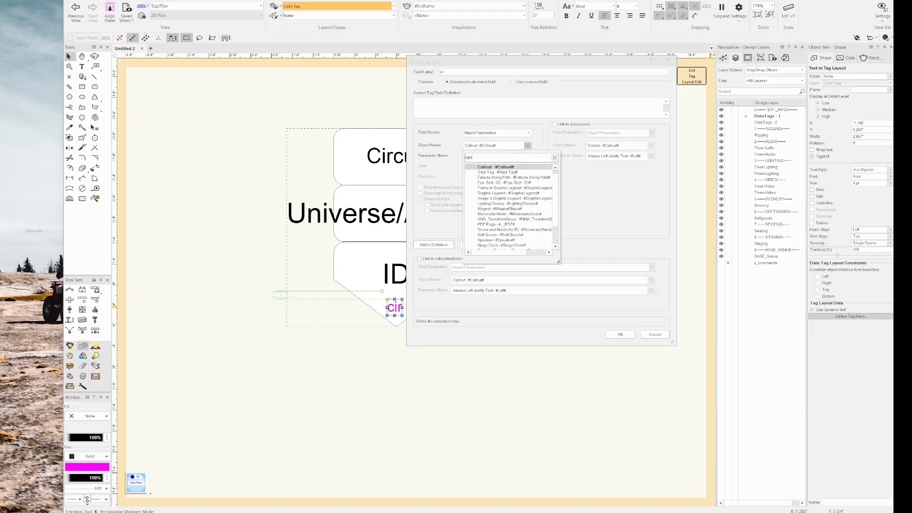
click(506, 204)
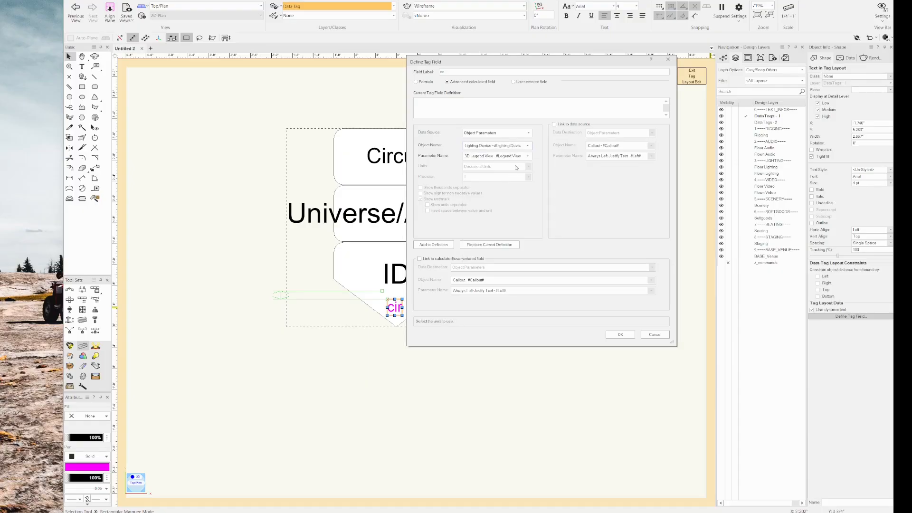
click(526, 155)
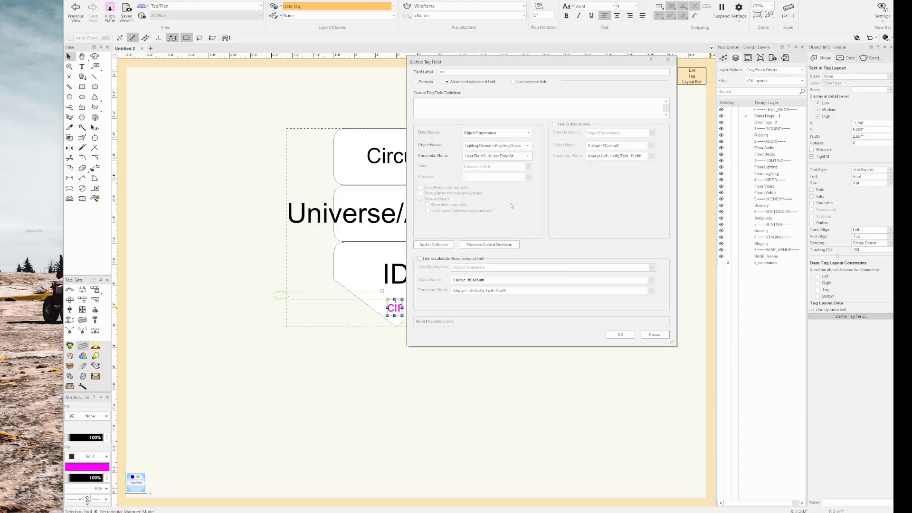
click(528, 158)
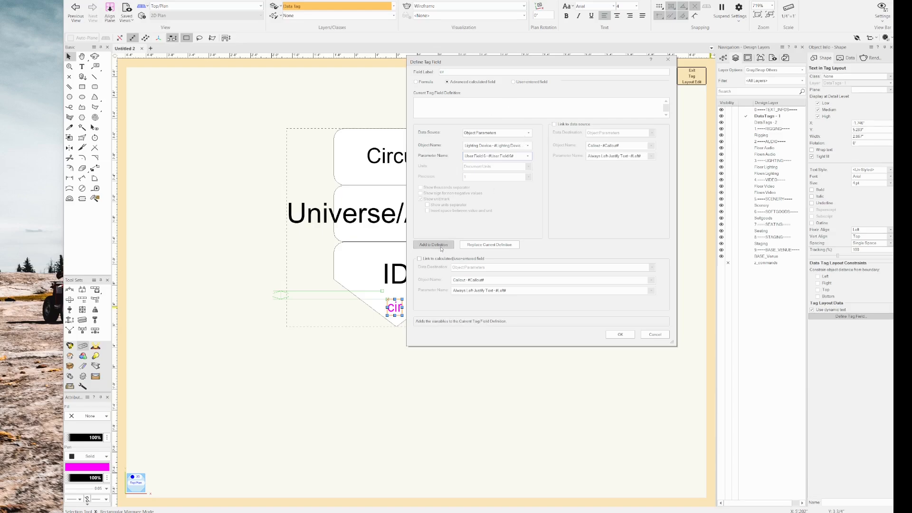
click(433, 244)
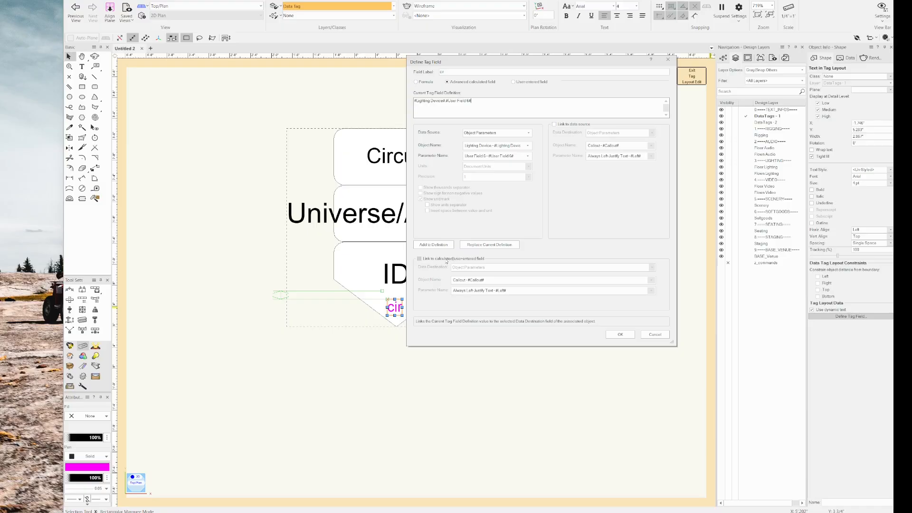
Step: Link the field value to the CircuitNum record's Number field and confirm the definition
click(419, 258)
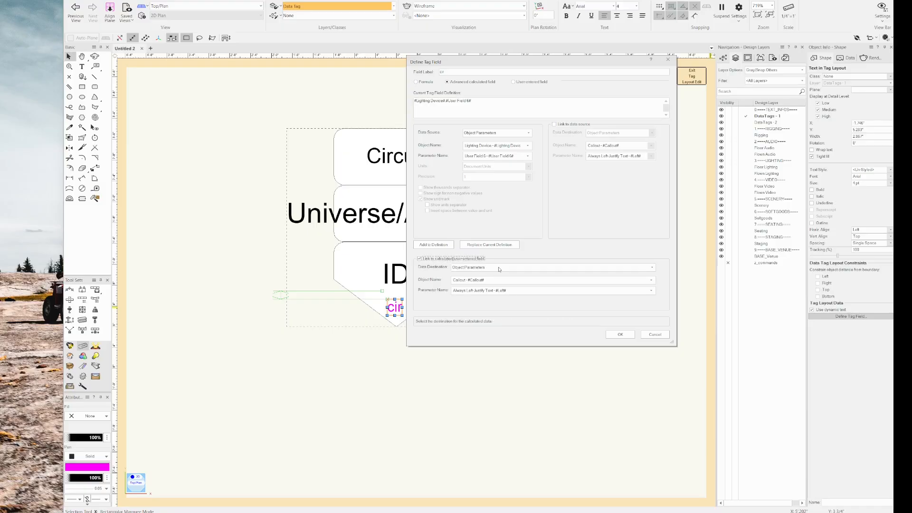
click(651, 267)
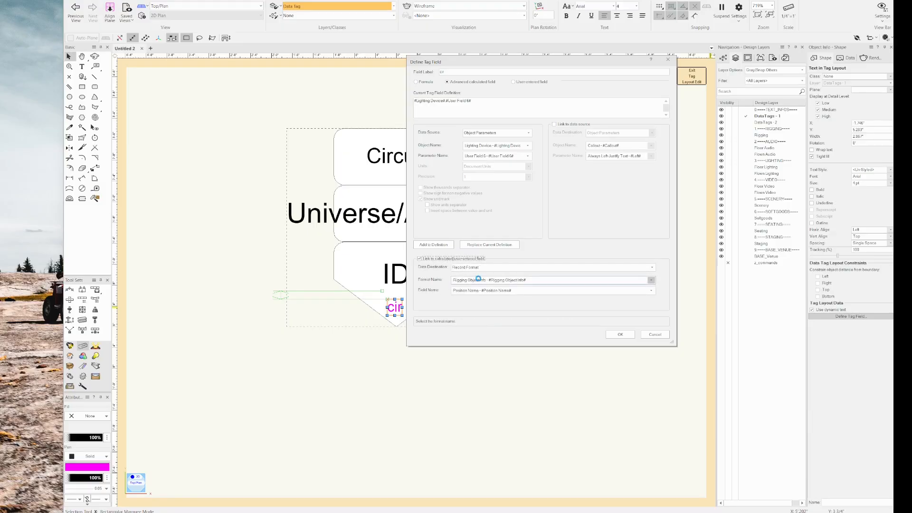
click(650, 291)
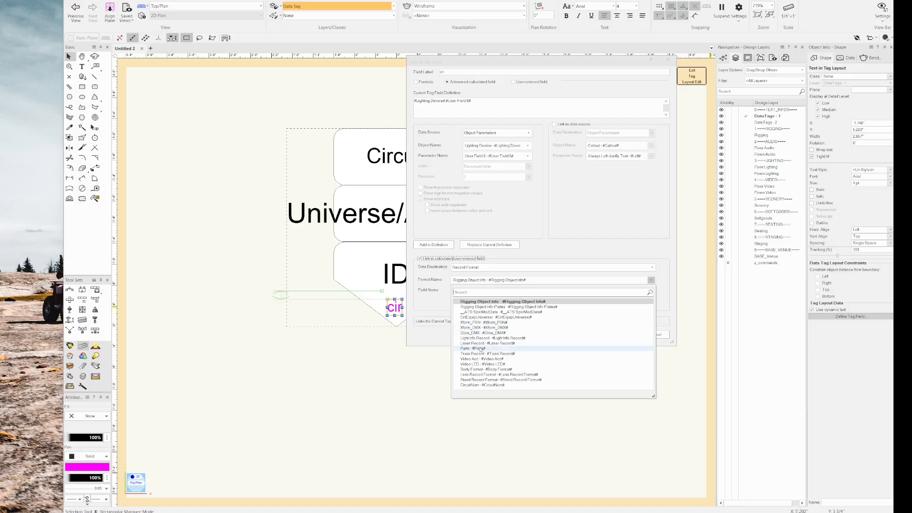
click(487, 384)
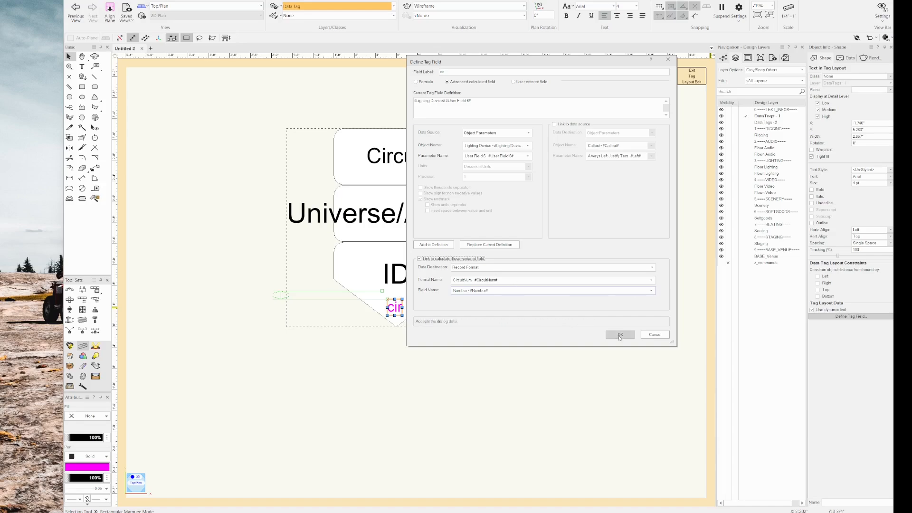
click(619, 334)
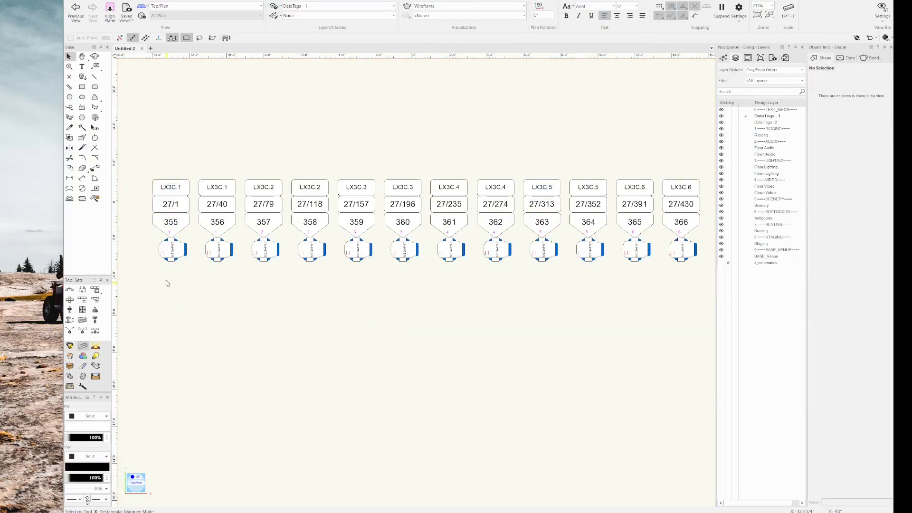
Step: Check the first data tag and fixture for CircuitNum Number 1, then deselect the fixture
scroll(up, 3)
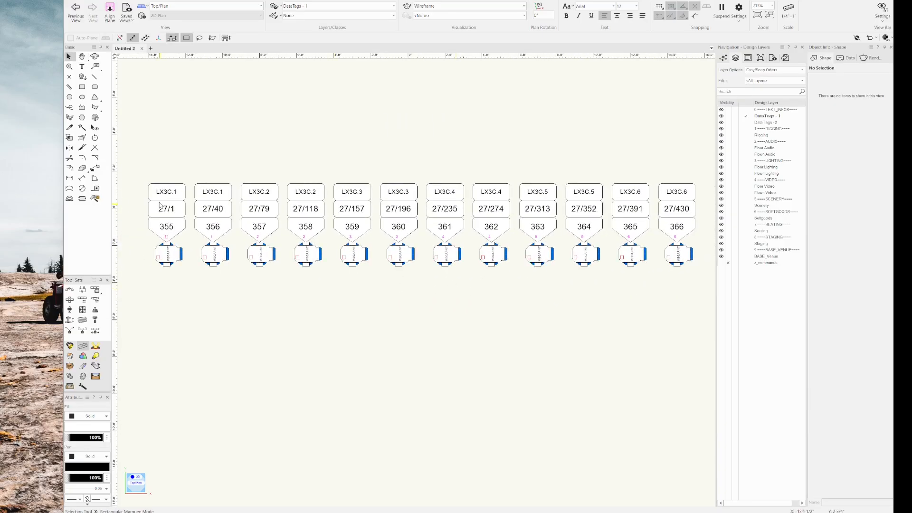
click(166, 254)
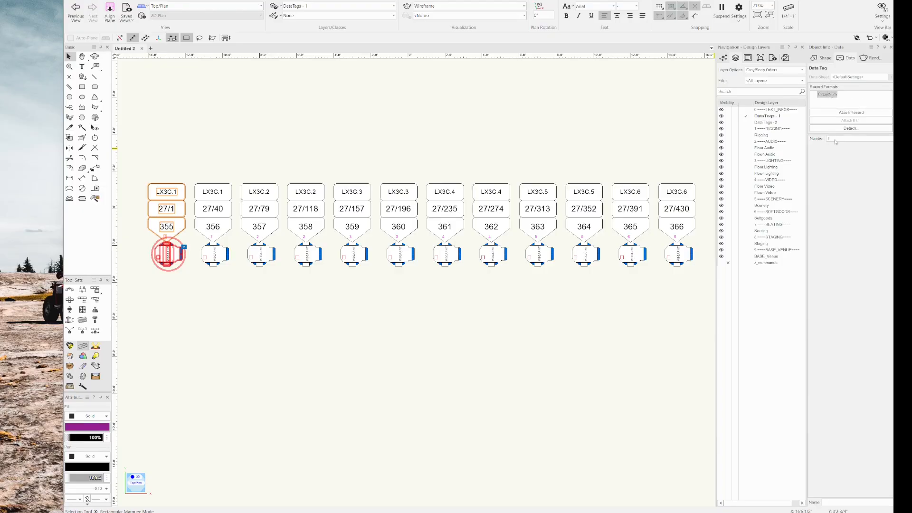
click(490, 208)
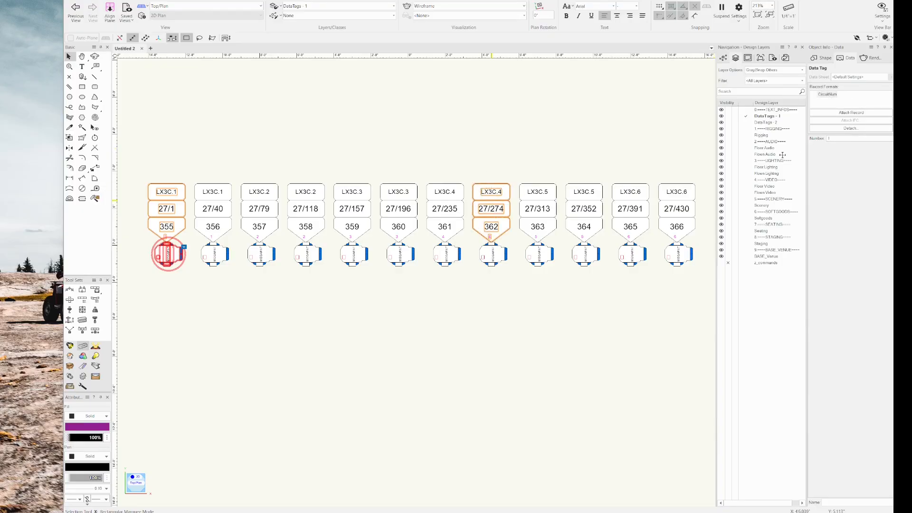
click(584, 253)
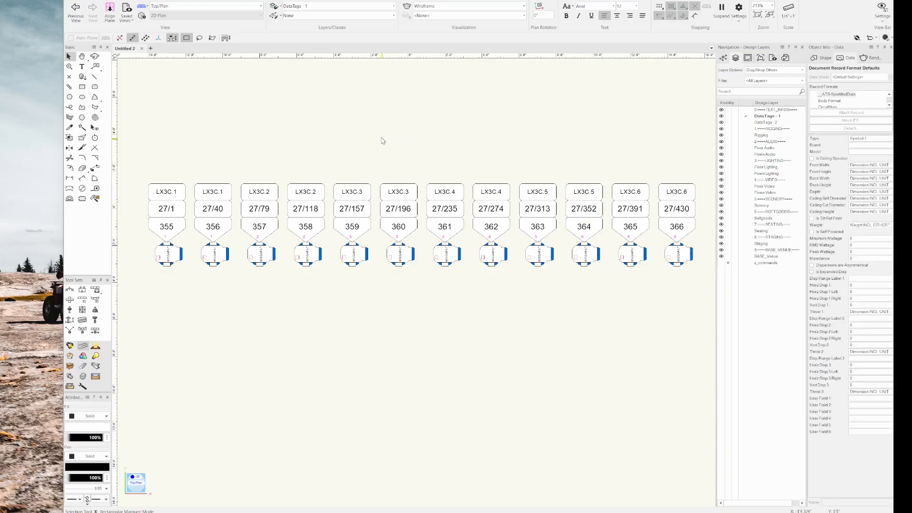
mouse_move(216, 104)
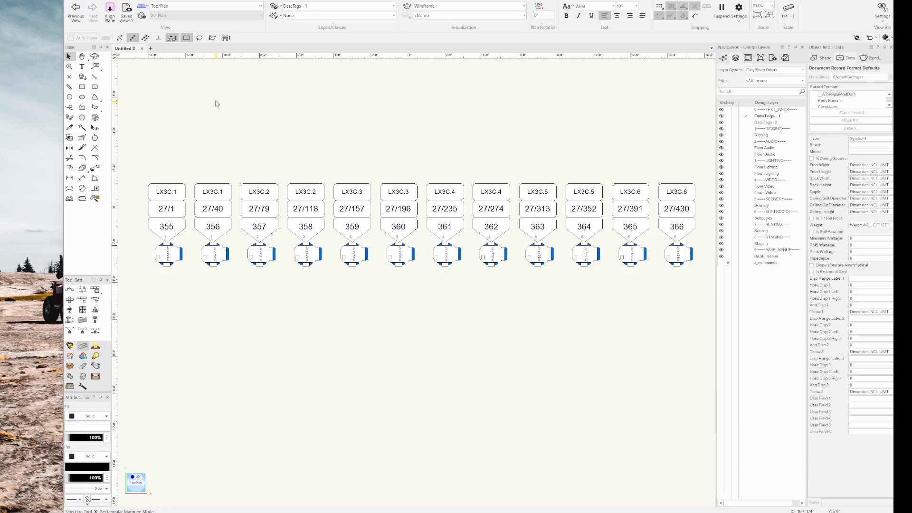
mouse_move(181, 114)
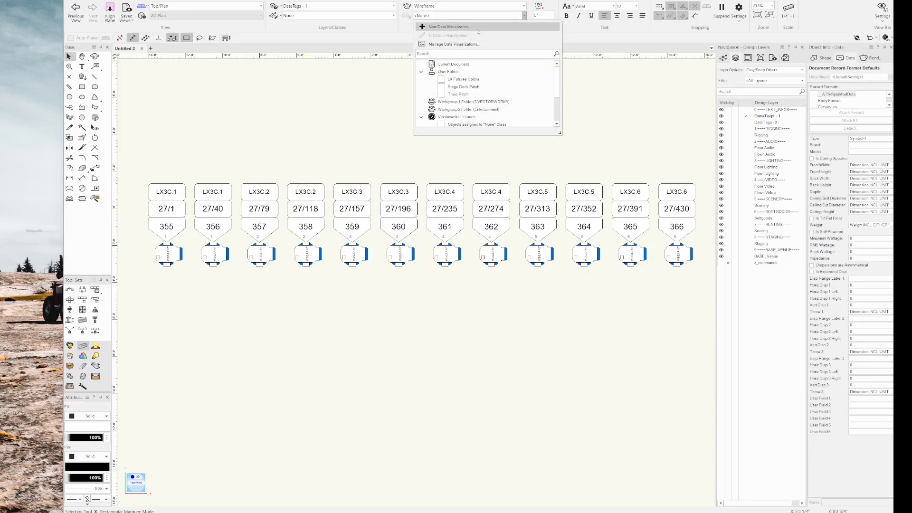
Step: Start a new data visualization applying to the 12 objects with the CircuitNum record
click(451, 26)
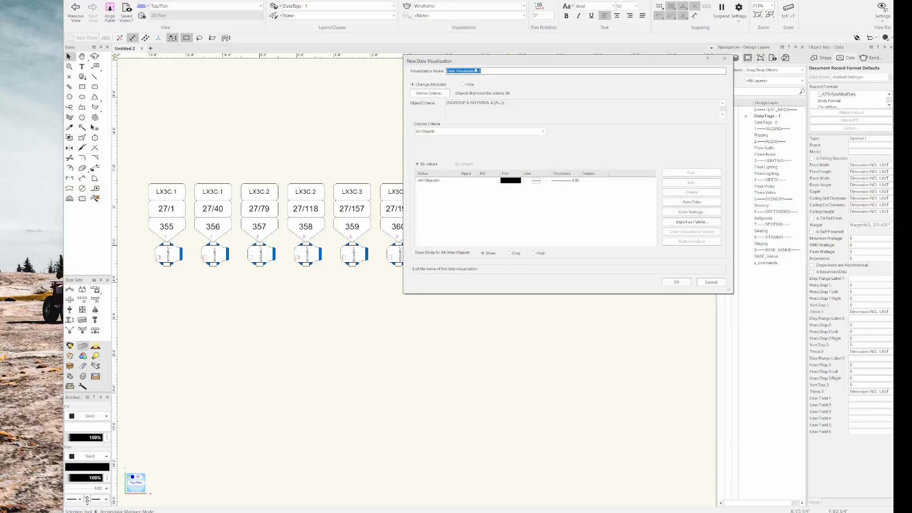
mouse_move(430, 93)
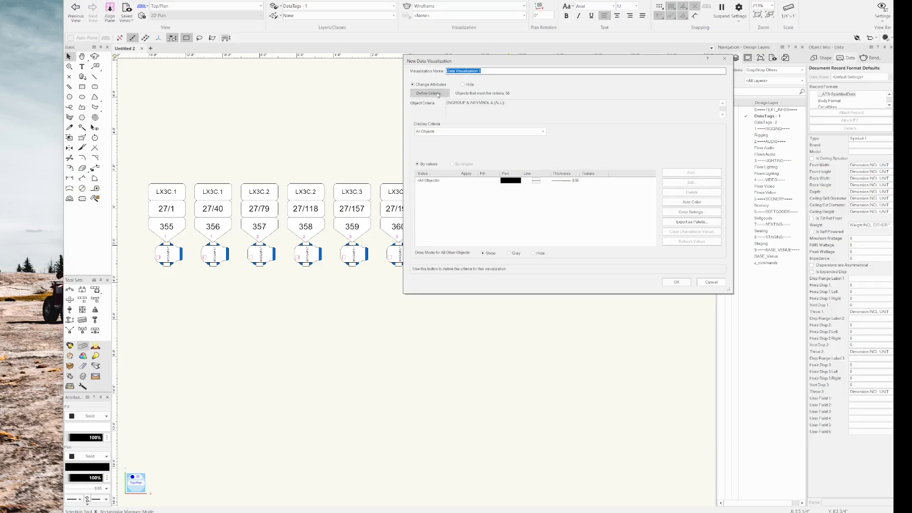
click(430, 93)
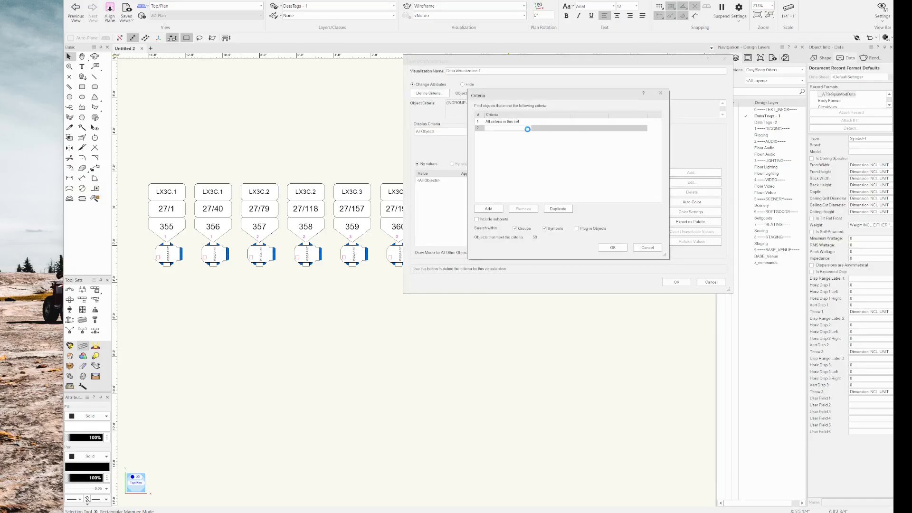
click(527, 128)
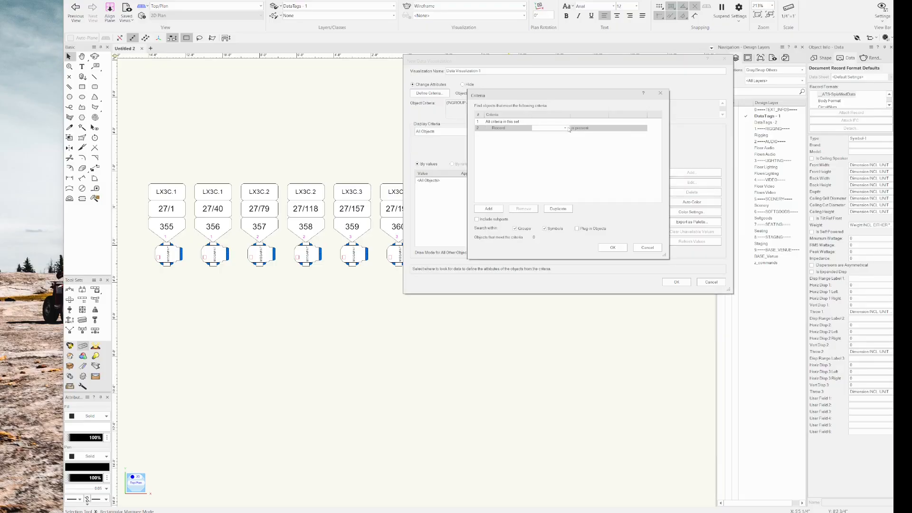
click(546, 128)
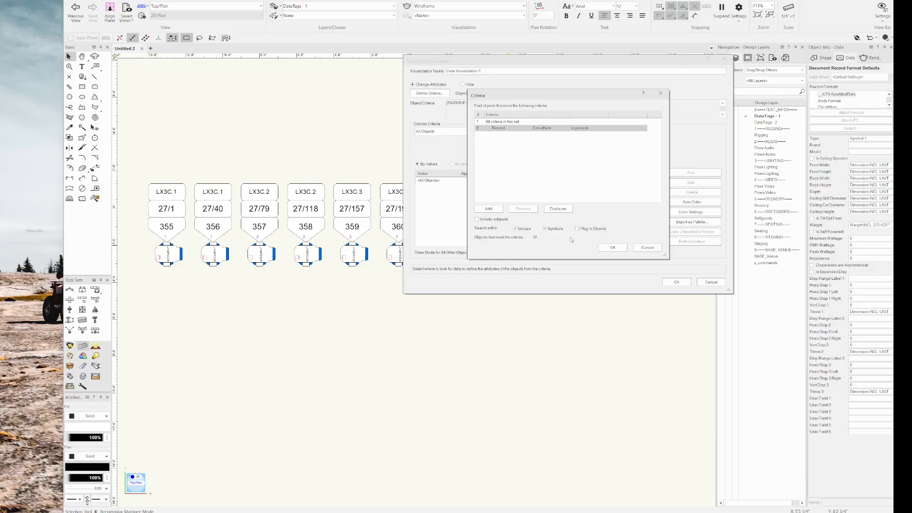
mouse_move(591, 248)
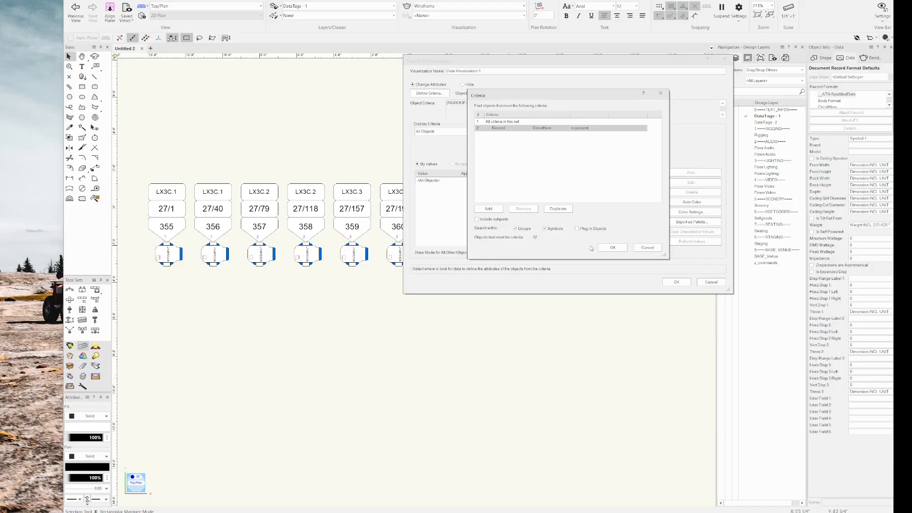
click(611, 247)
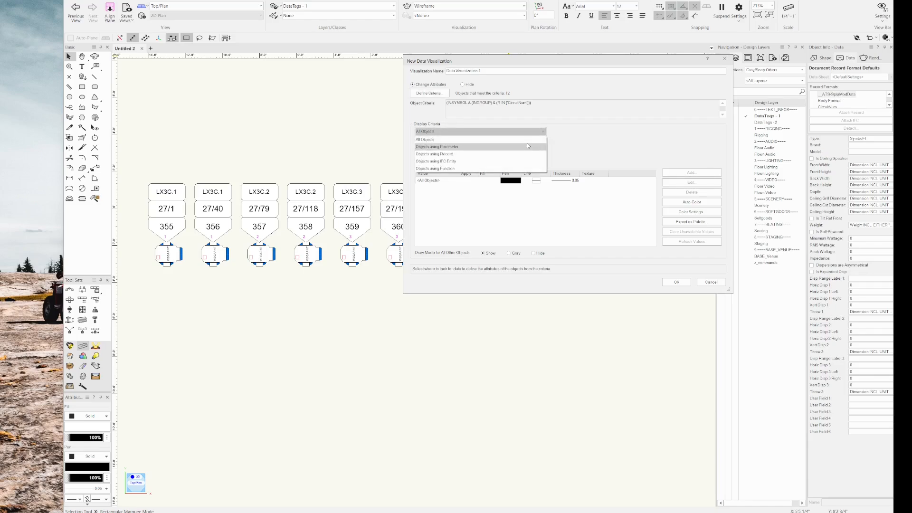
Step: Colour objects by CircuitNum Number with Auto Color, one colour per circuit
click(434, 153)
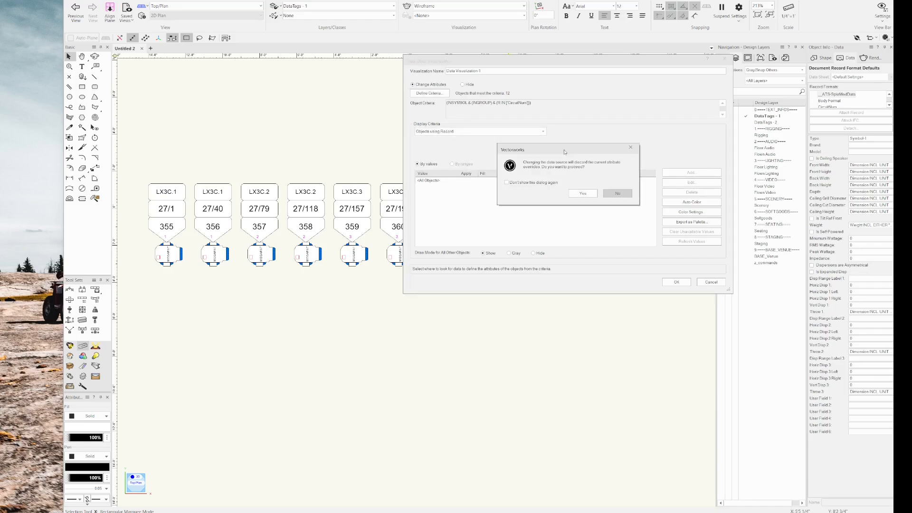
click(582, 193)
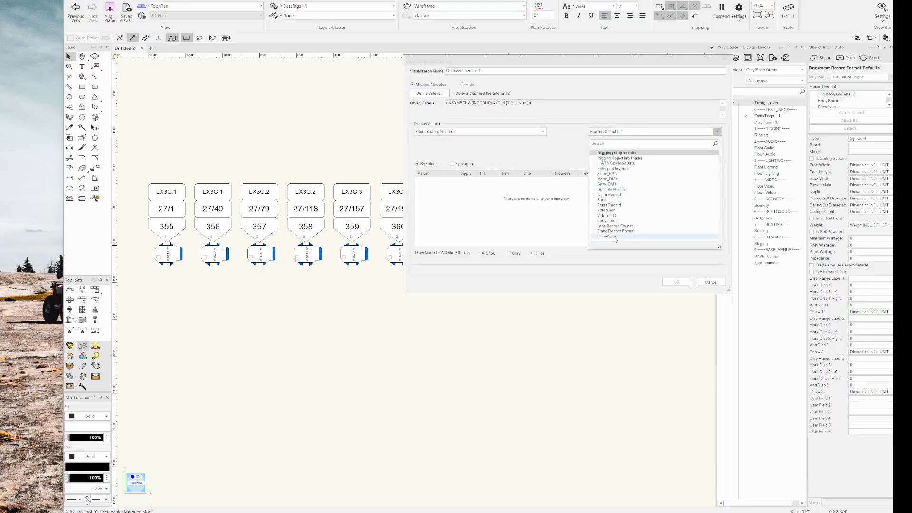
click(606, 237)
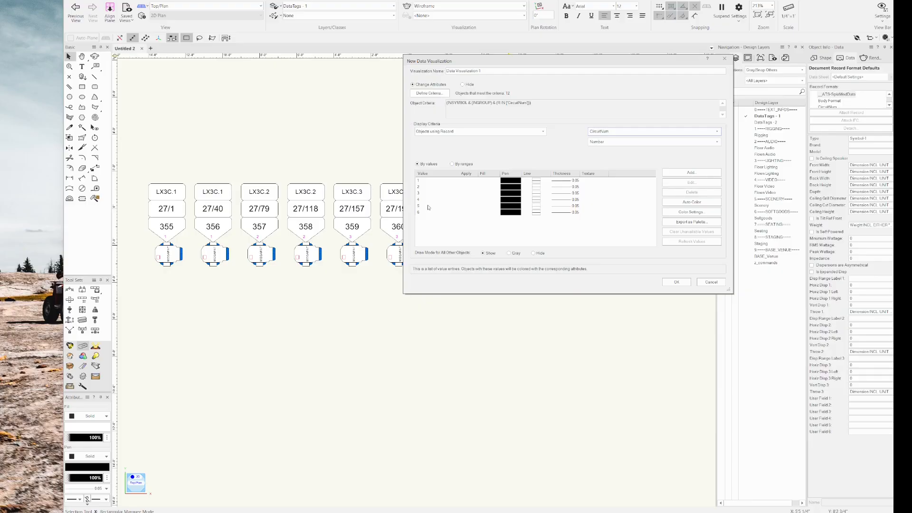
mouse_move(638, 200)
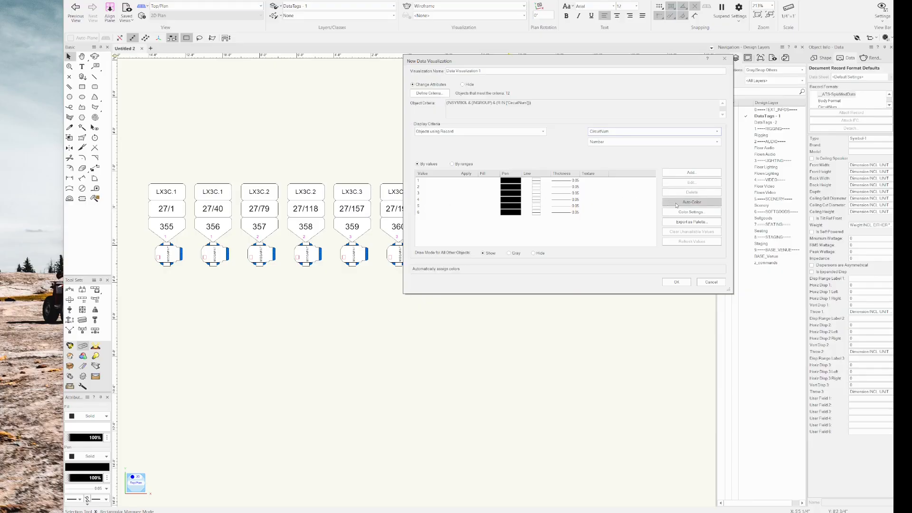
click(691, 202)
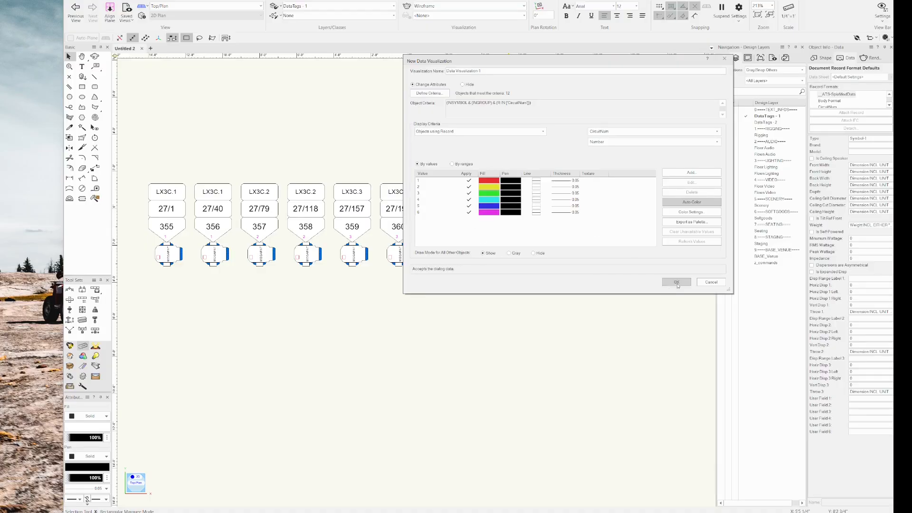
click(676, 282)
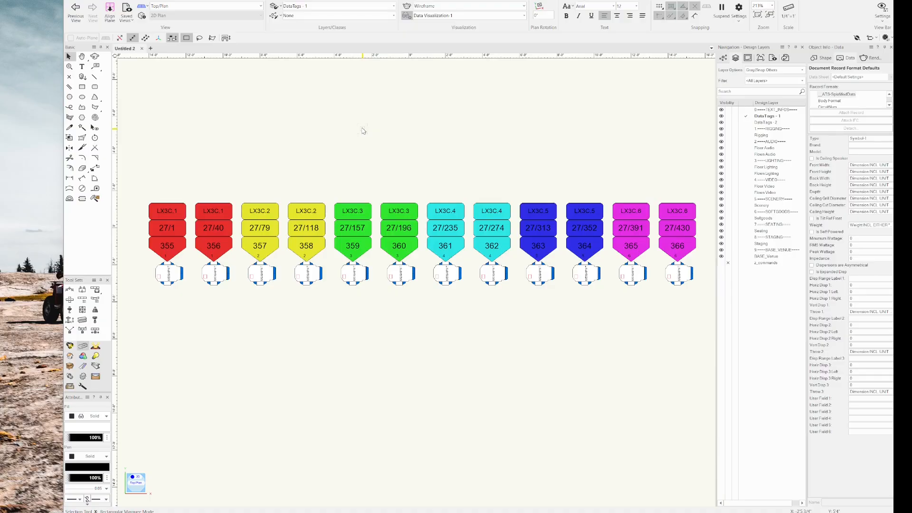
mouse_move(255, 109)
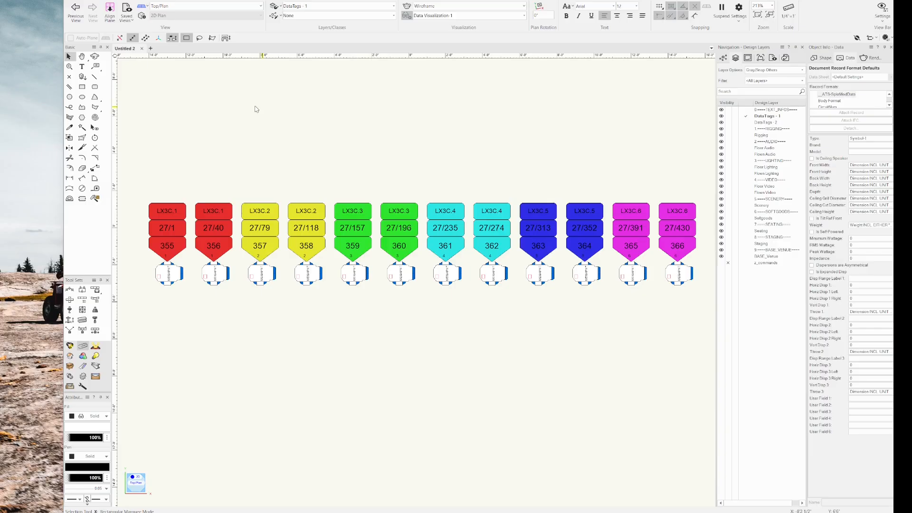
click(168, 227)
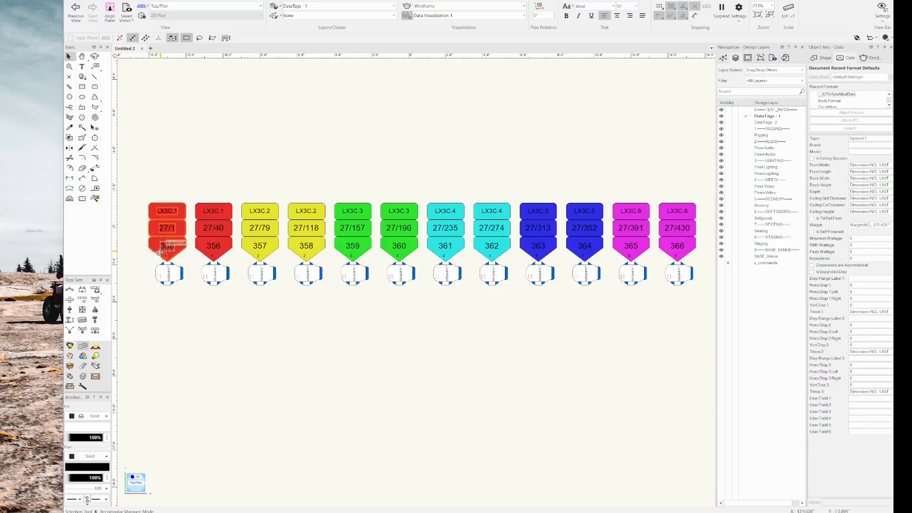
click(259, 244)
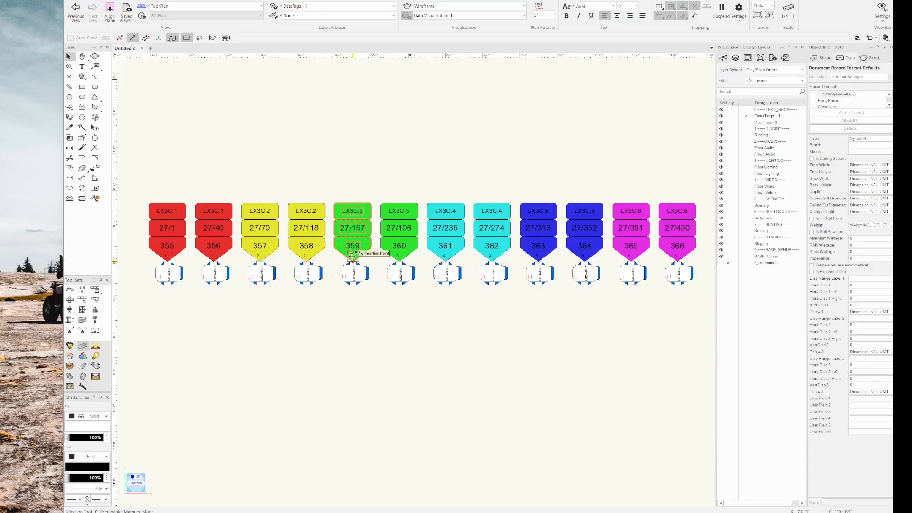
mouse_move(270, 162)
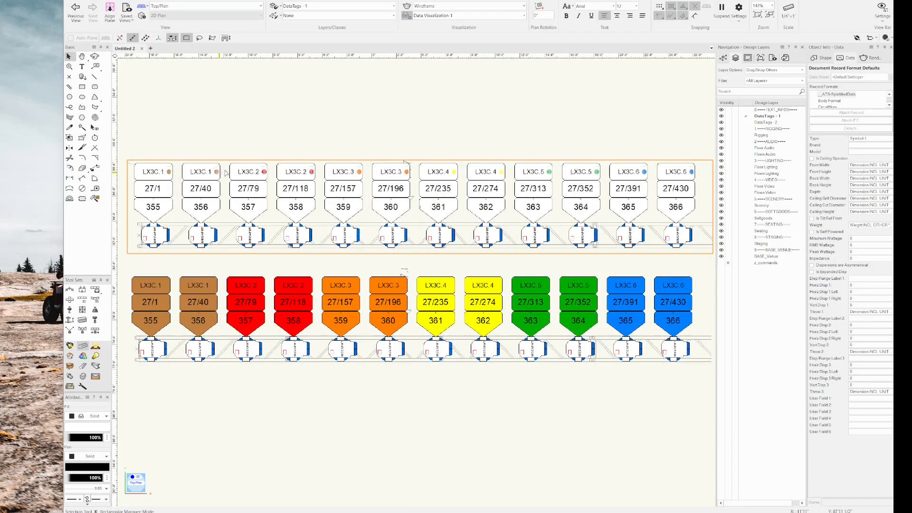
click(326, 125)
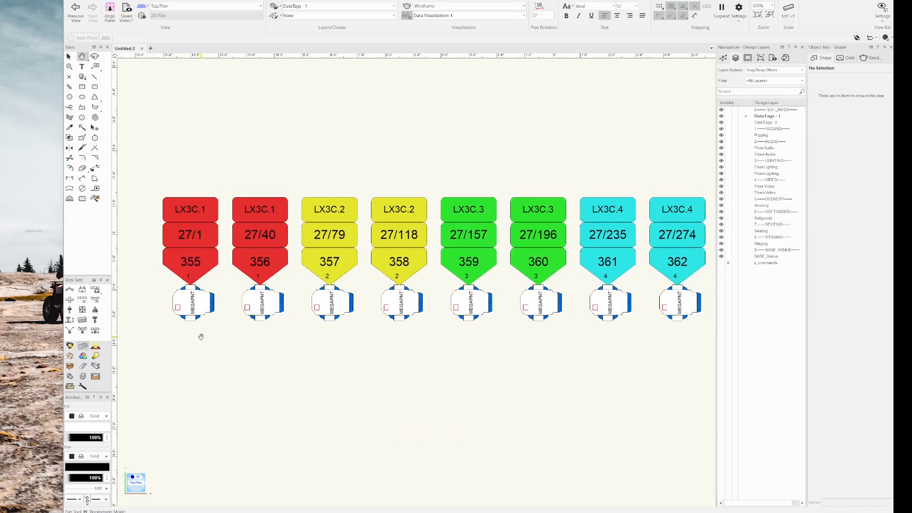
click(194, 303)
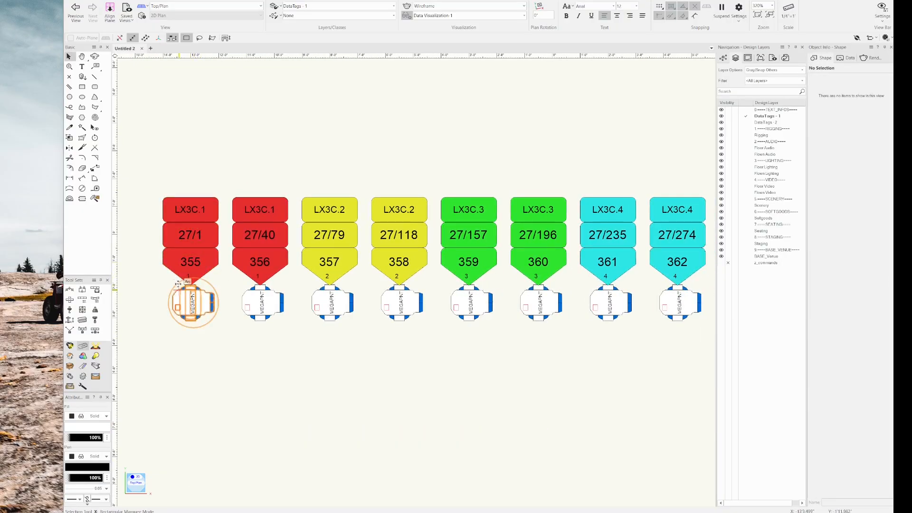
click(262, 303)
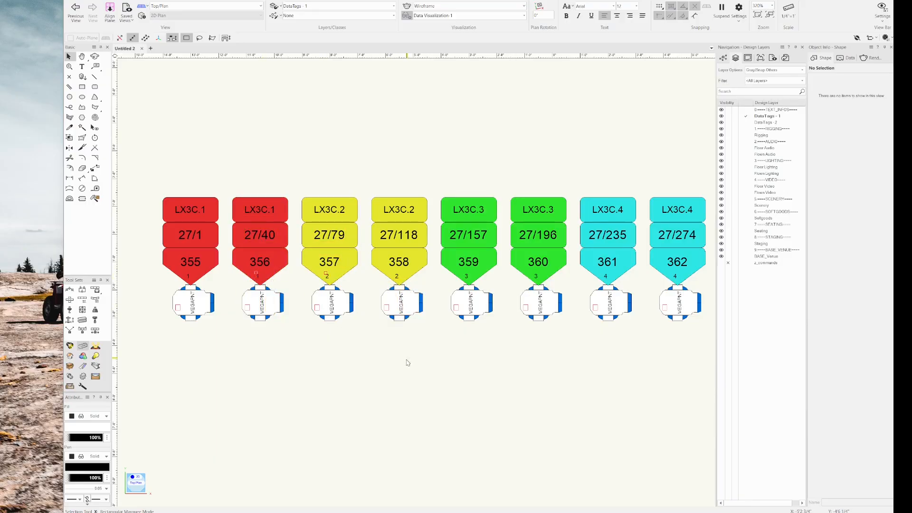
mouse_move(404, 353)
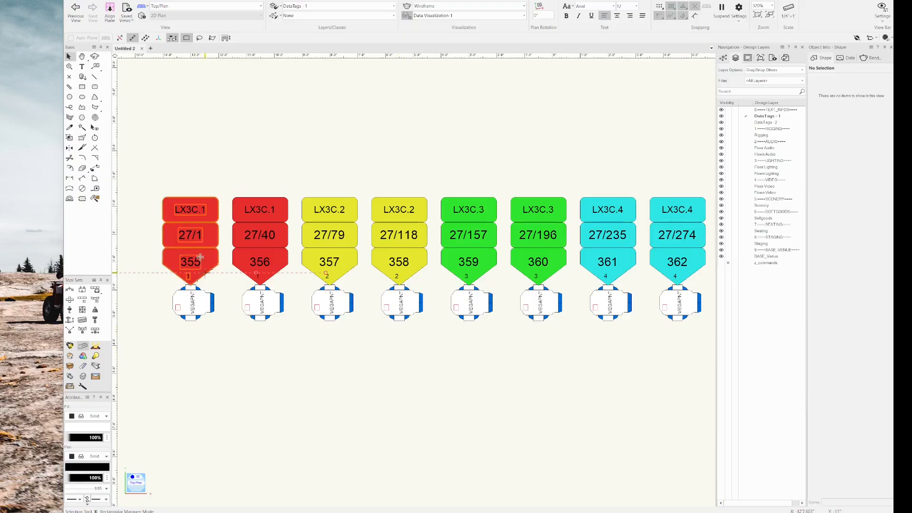
click(194, 303)
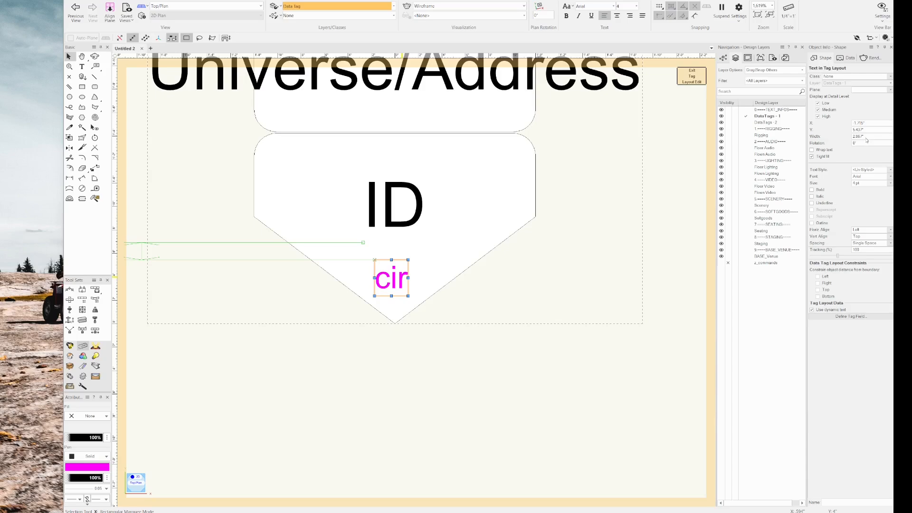
Step: Select the small empty rectangle at the top of the ID field and delete it
click(870, 182)
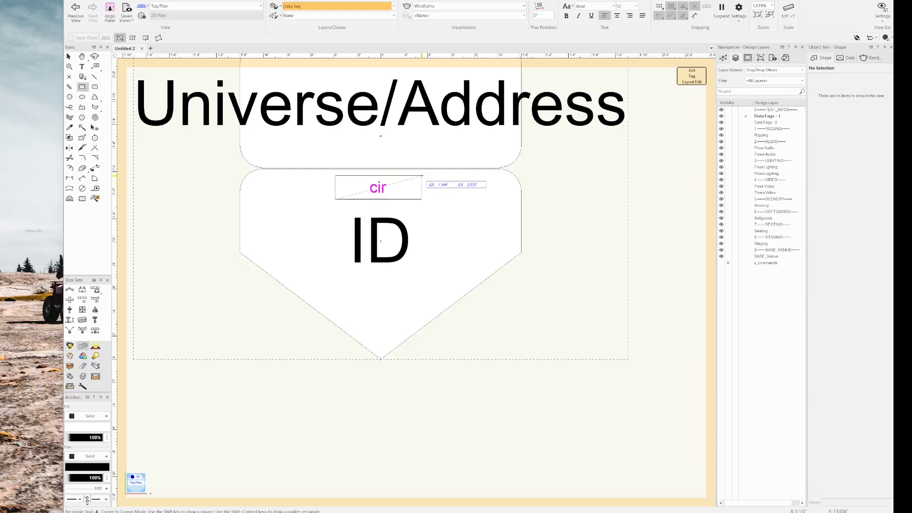
click(380, 187)
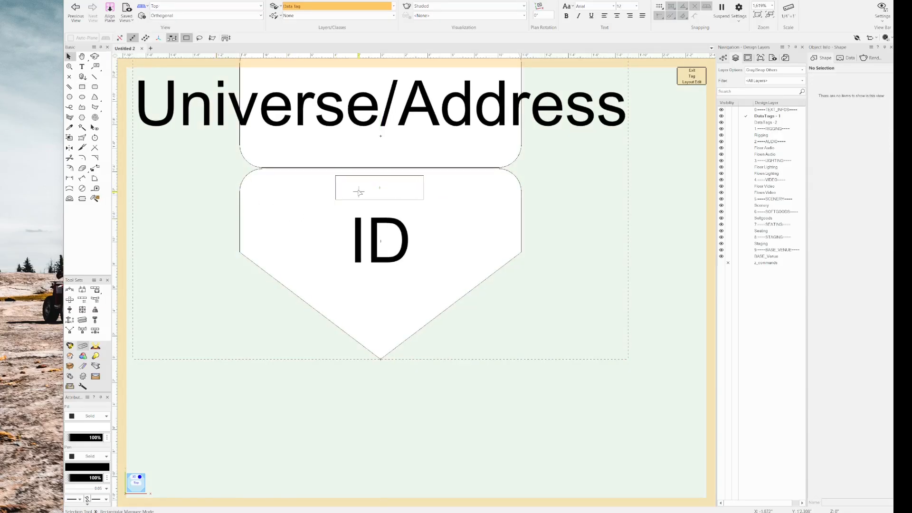
click(379, 188)
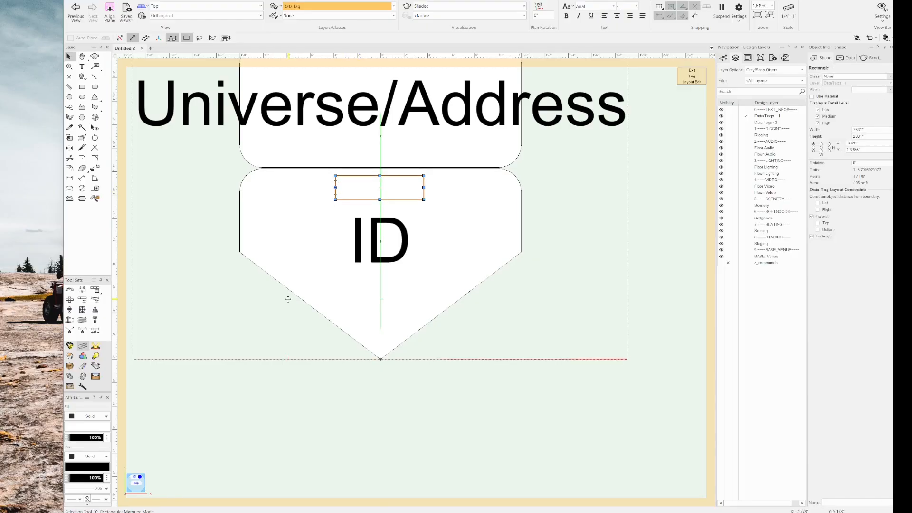
click(106, 456)
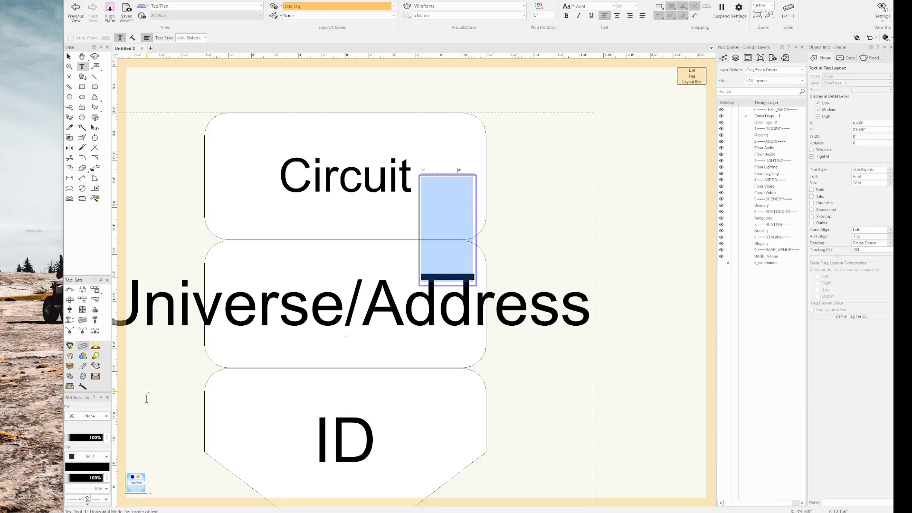
Step: Fill the block beside Circuit with a striped pattern and exit tag layout editing
click(90, 415)
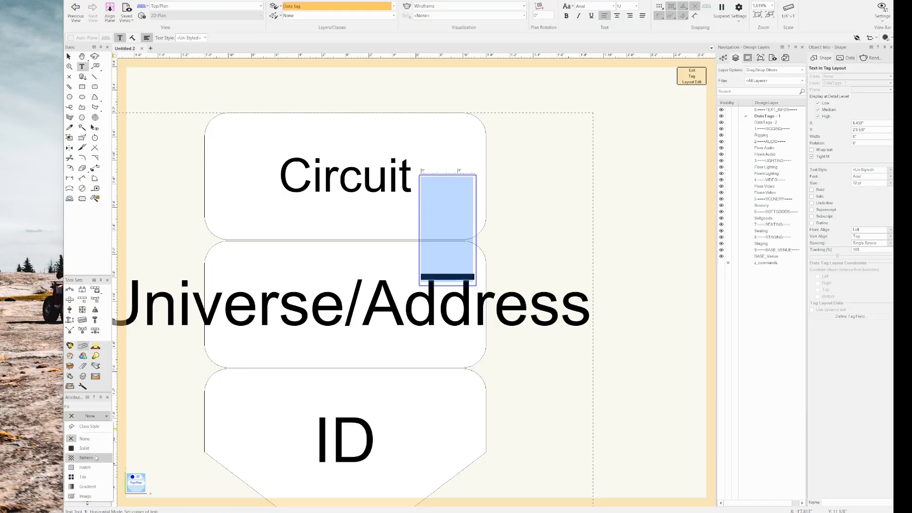
click(86, 458)
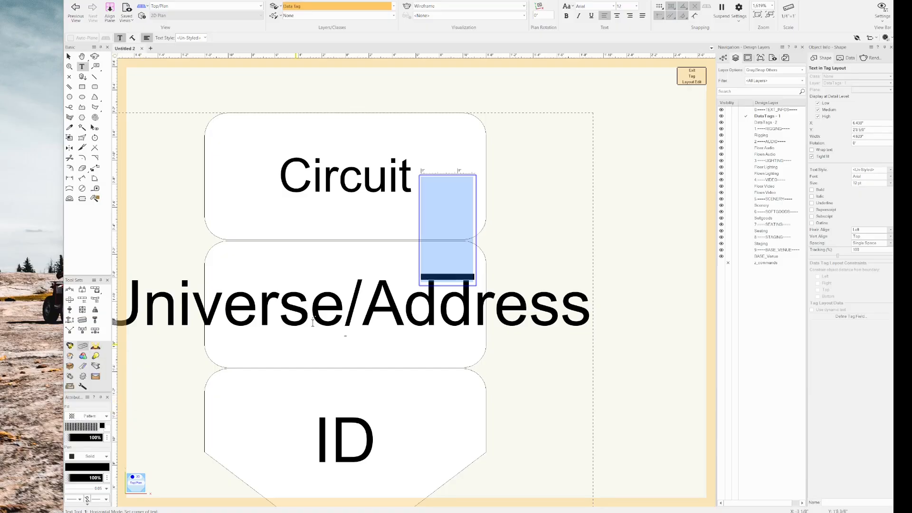
click(68, 56)
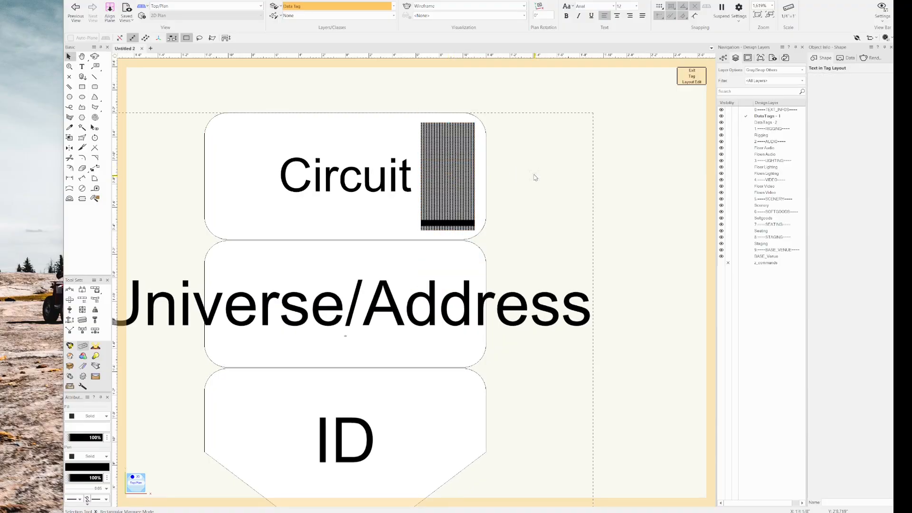
click(518, 187)
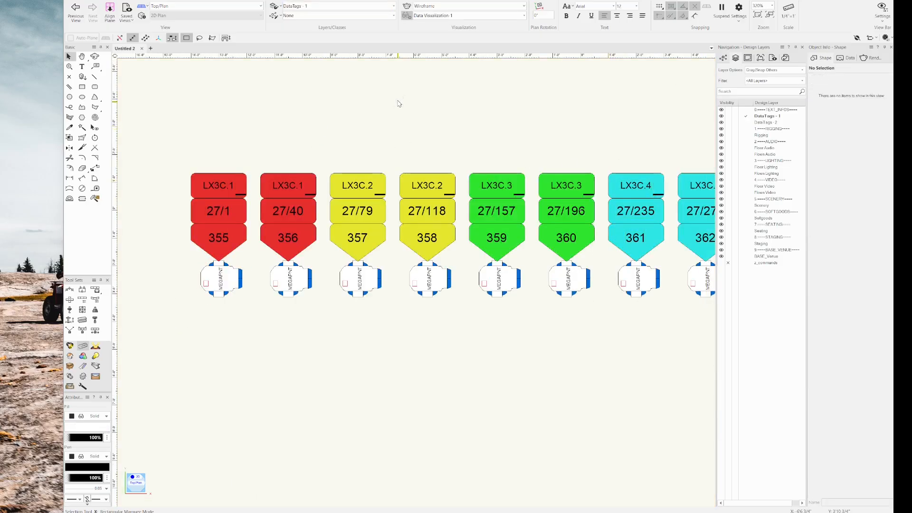
Step: Edit the visualization to retain original fill and override only the pattern foreground colours
click(523, 15)
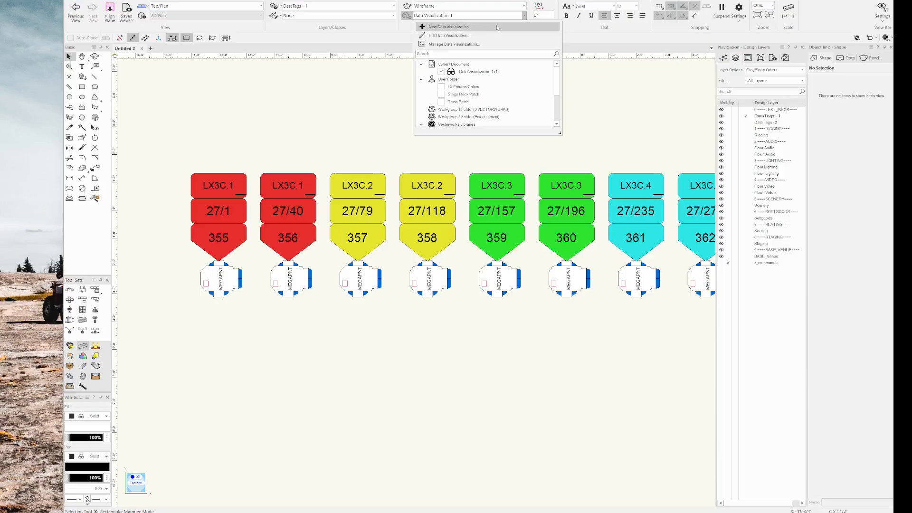
click(447, 35)
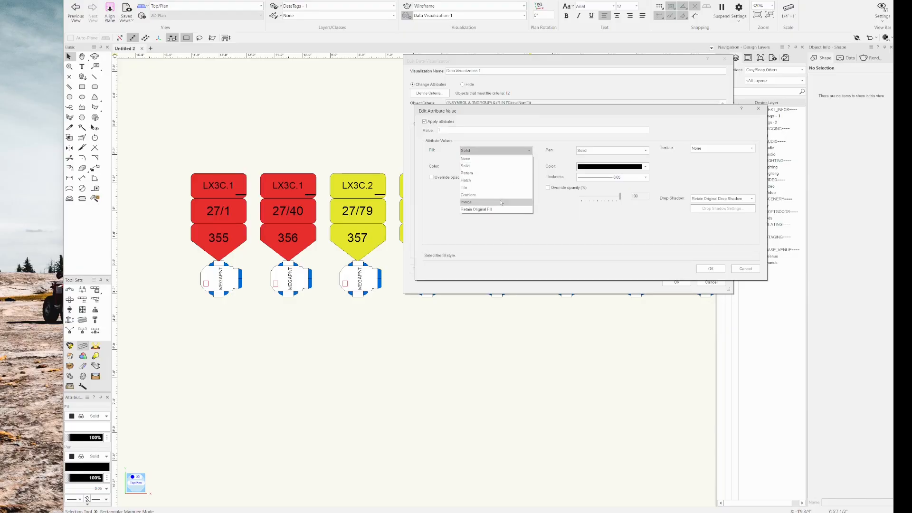
click(476, 209)
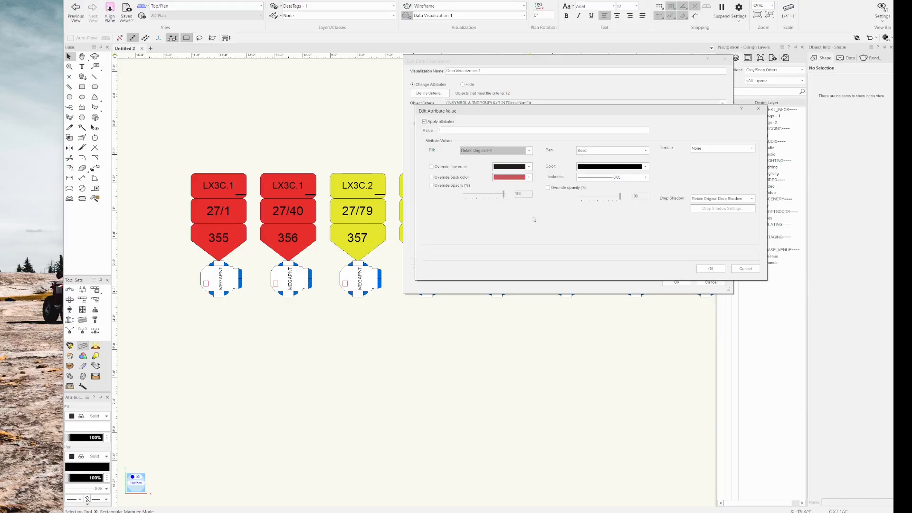
click(431, 167)
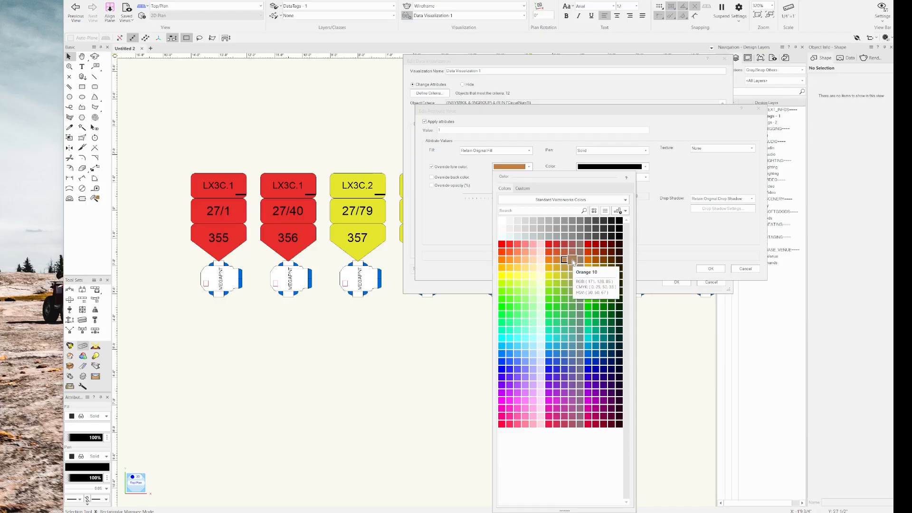
click(563, 258)
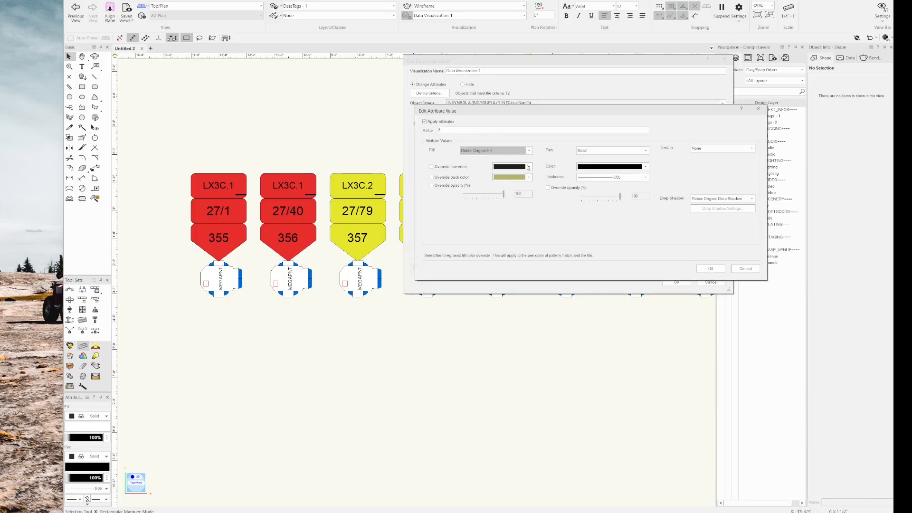
click(432, 166)
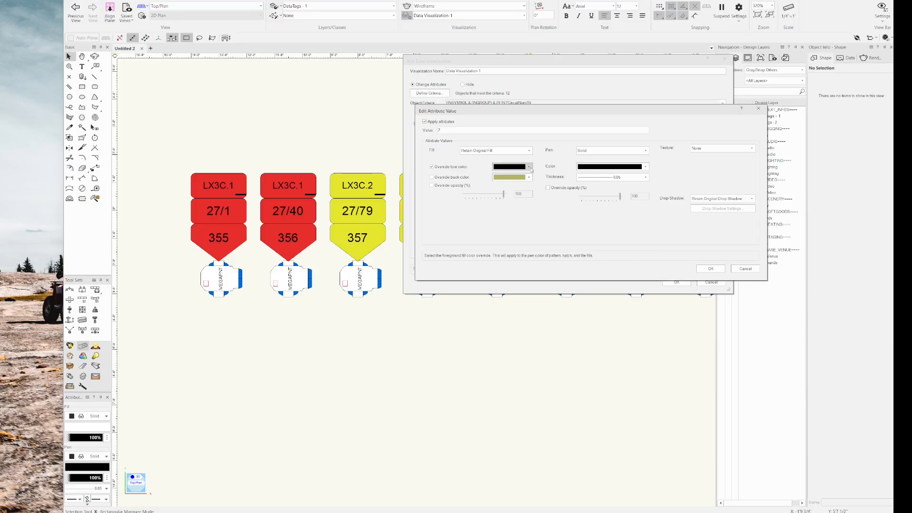
click(510, 166)
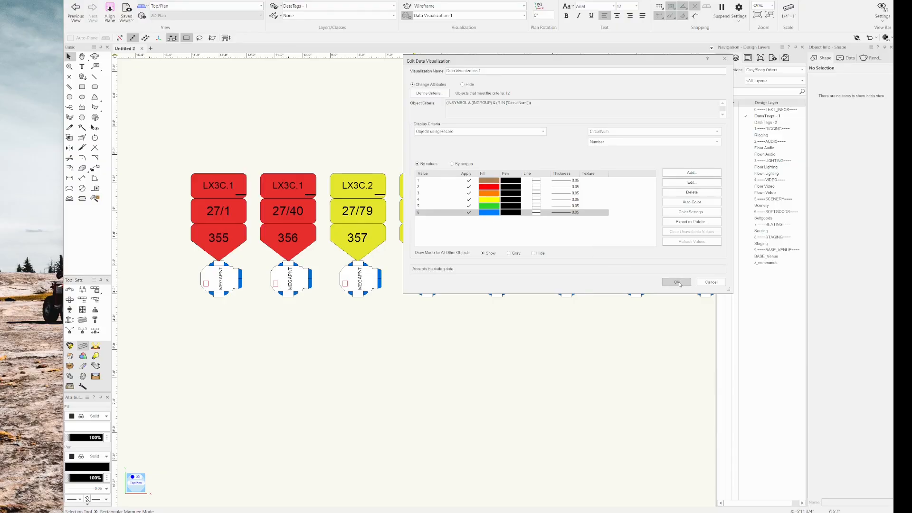
click(676, 282)
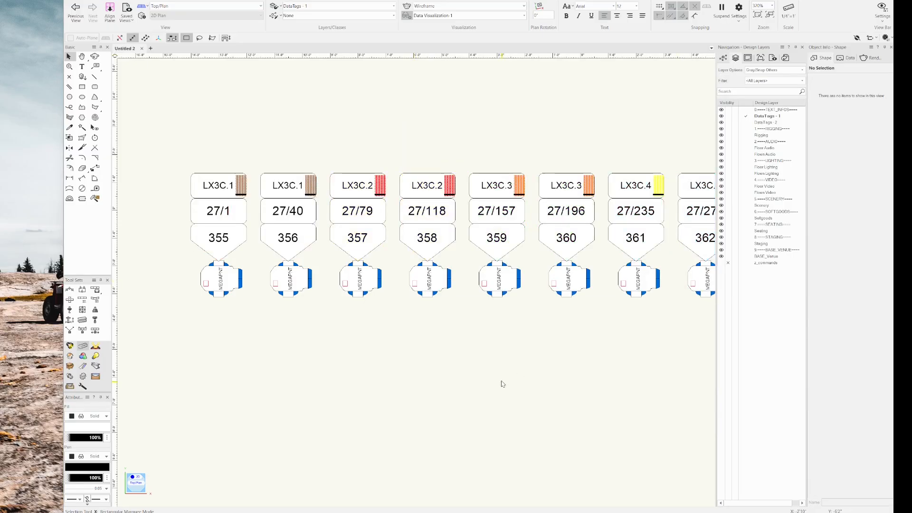
mouse_move(478, 376)
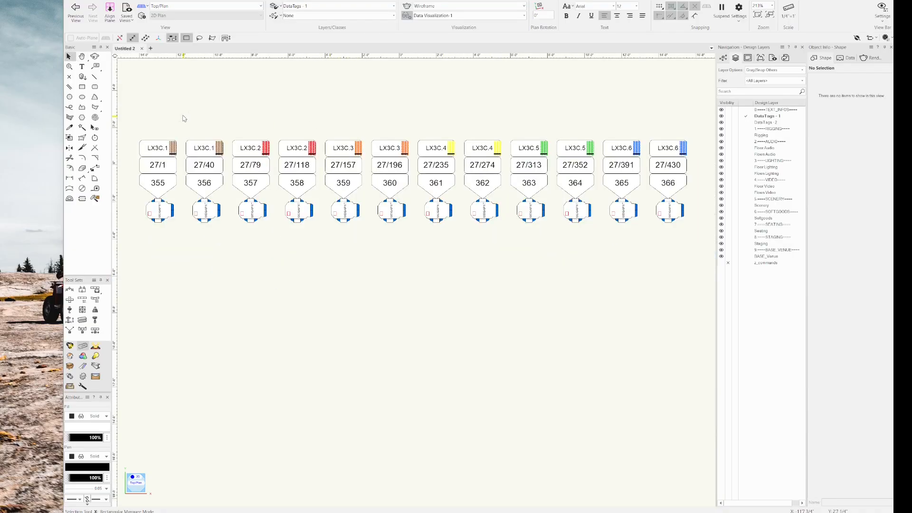
Step: Select a data tag and enter its tag layout edit mode
click(157, 209)
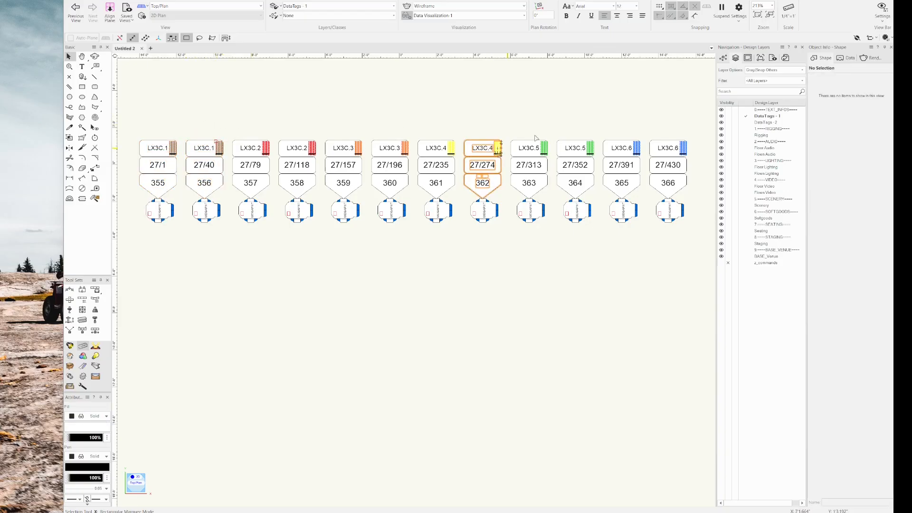
click(177, 131)
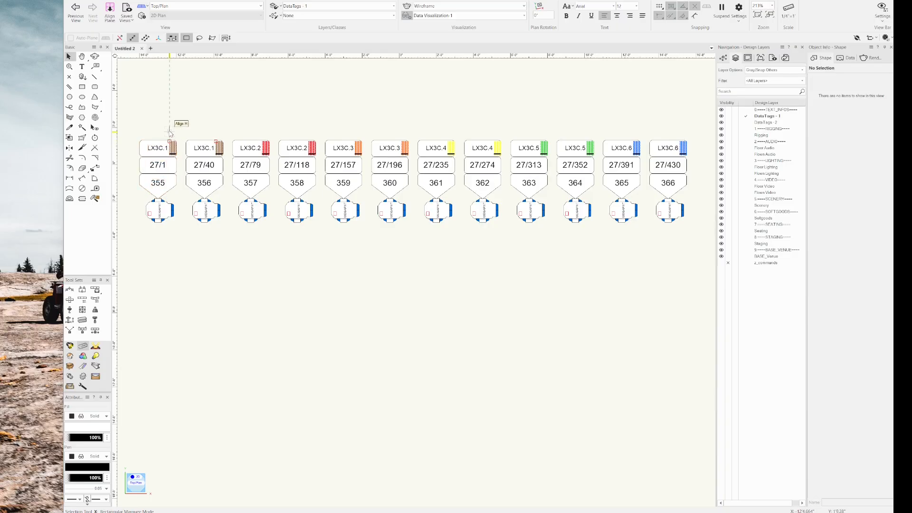
mouse_move(179, 106)
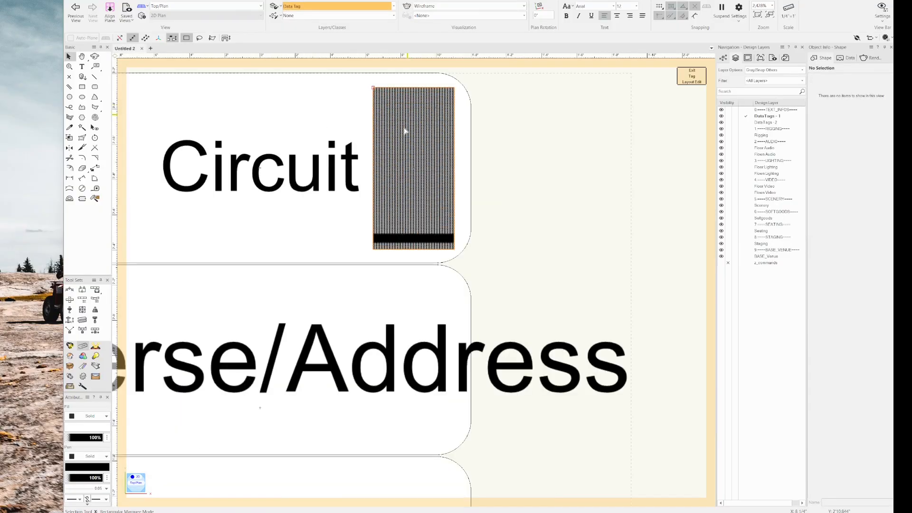
Step: Move the striped block to the field's right edge, clip it to a circle, and exit
click(413, 166)
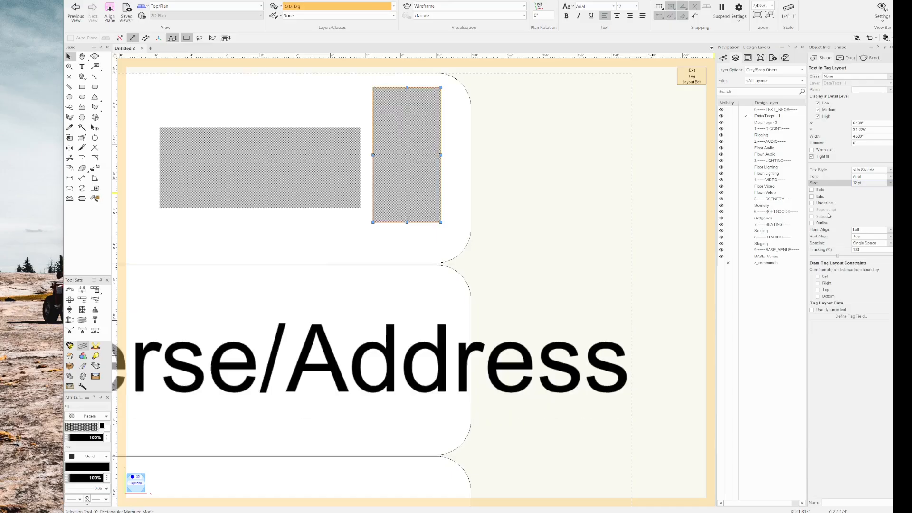
click(872, 183)
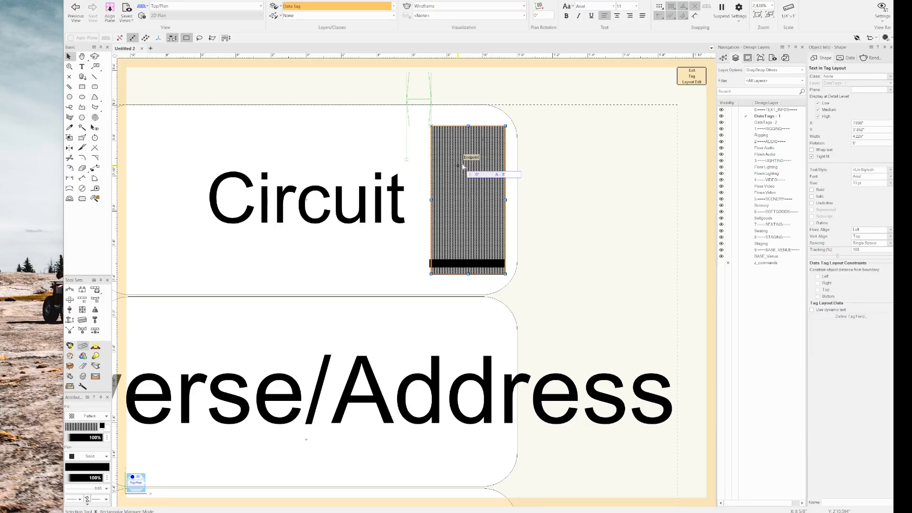
click(305, 200)
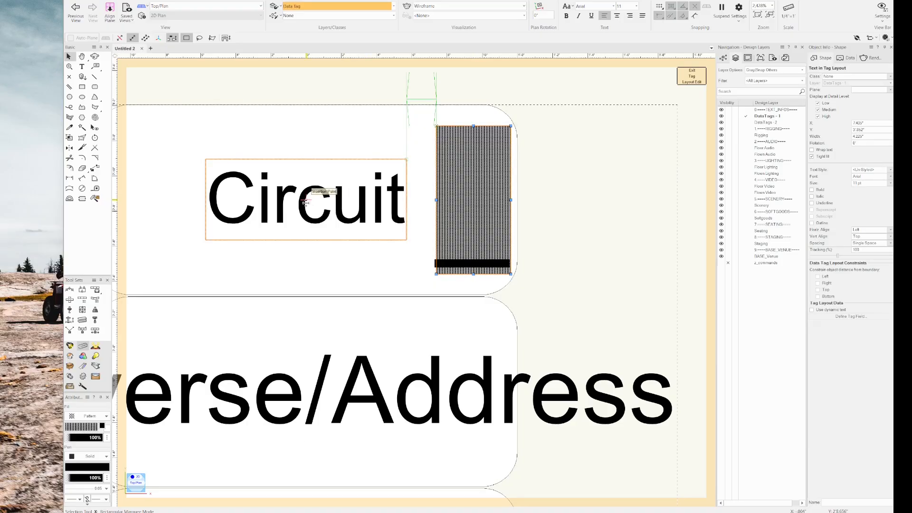
click(307, 439)
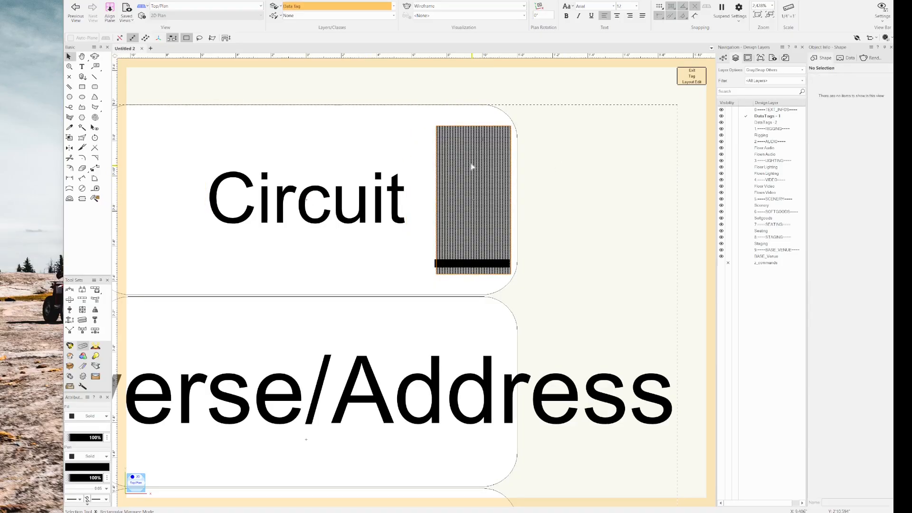
click(471, 195)
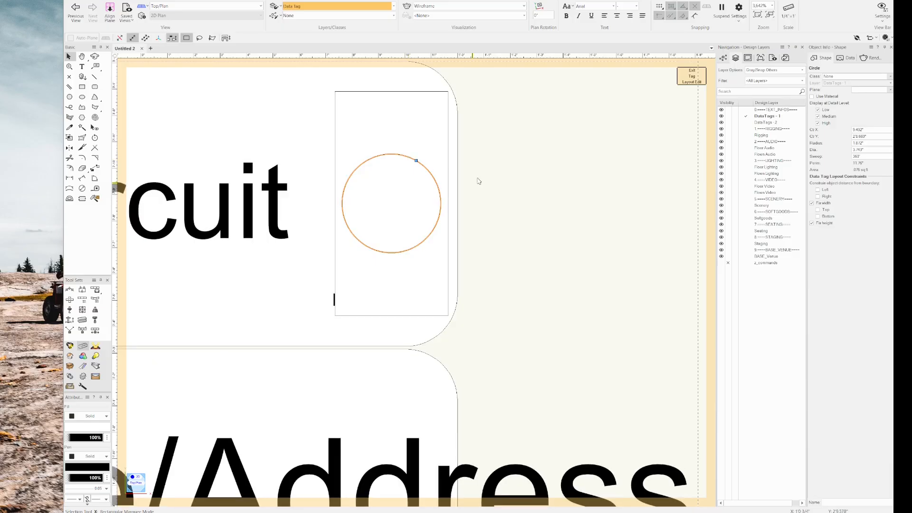
mouse_move(359, 104)
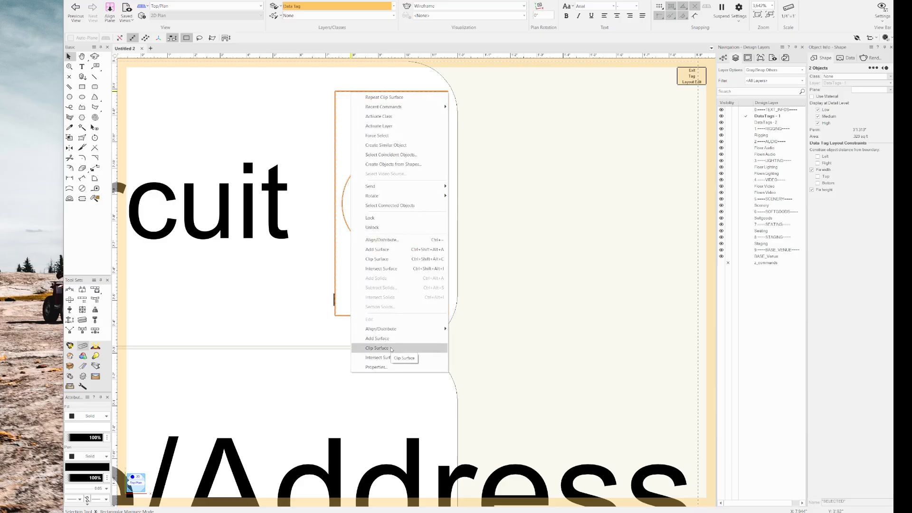
click(377, 347)
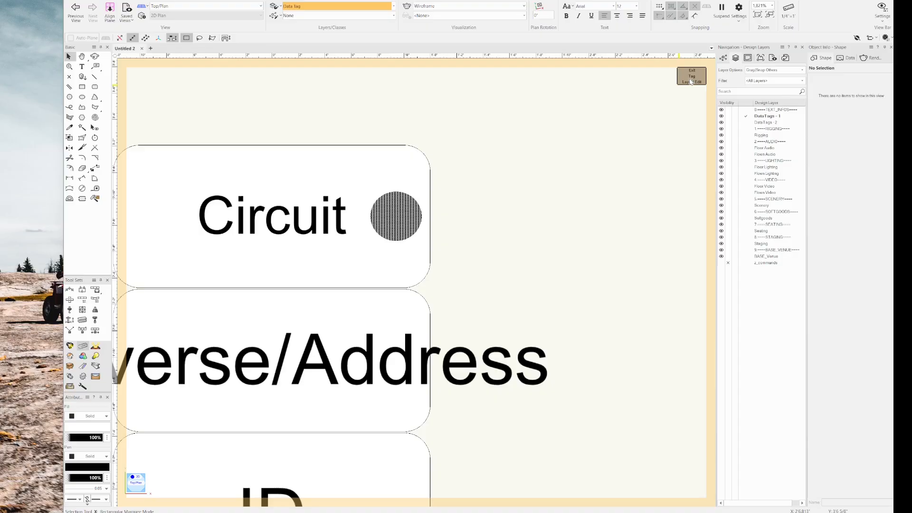
click(692, 75)
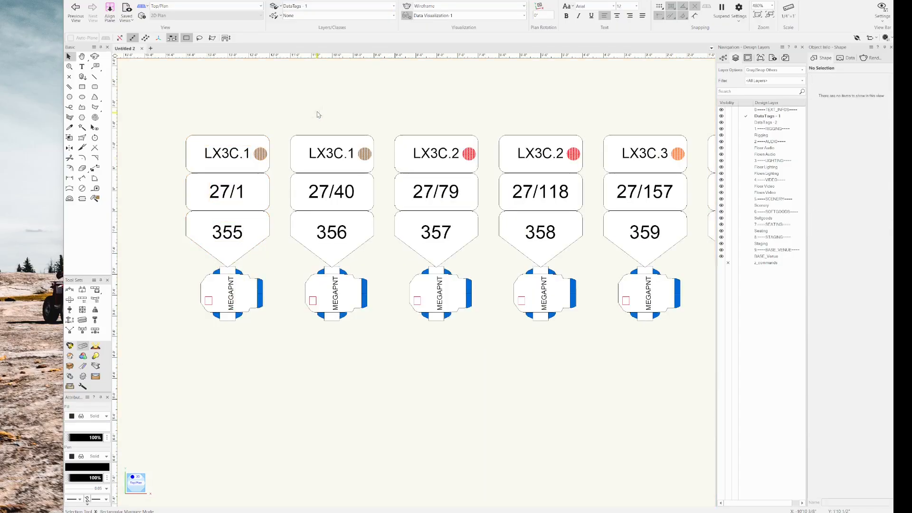